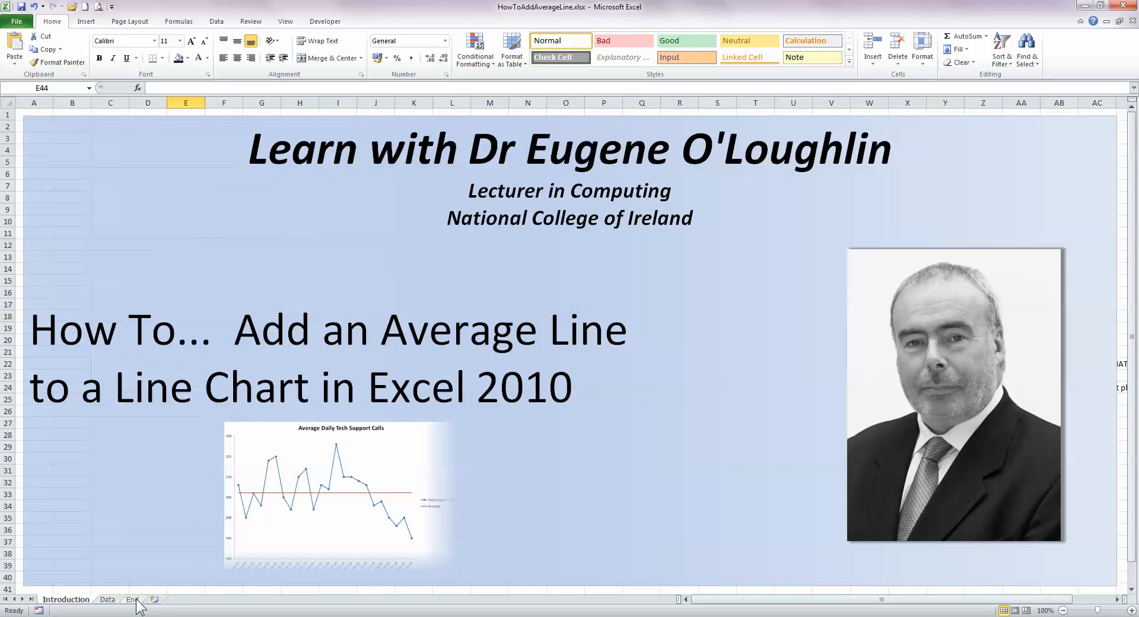
Preview the finished chart with its red average line on the End sheet.
{"action": "left_click", "coordinate": [106, 599]}
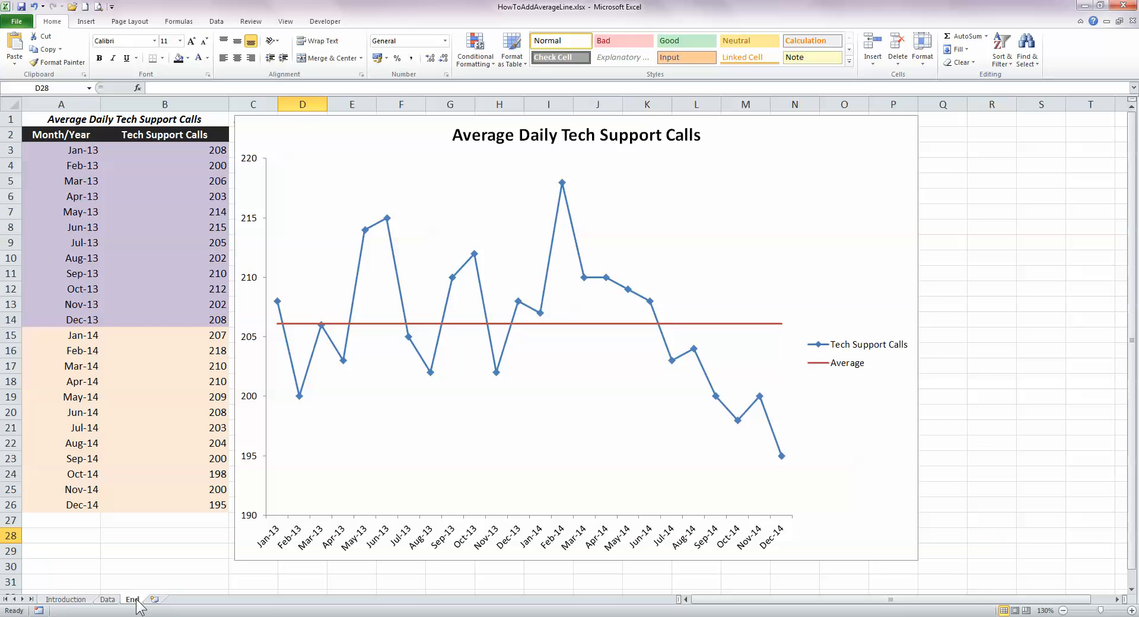
{"action": "mouse_move", "coordinate": [109, 609]}
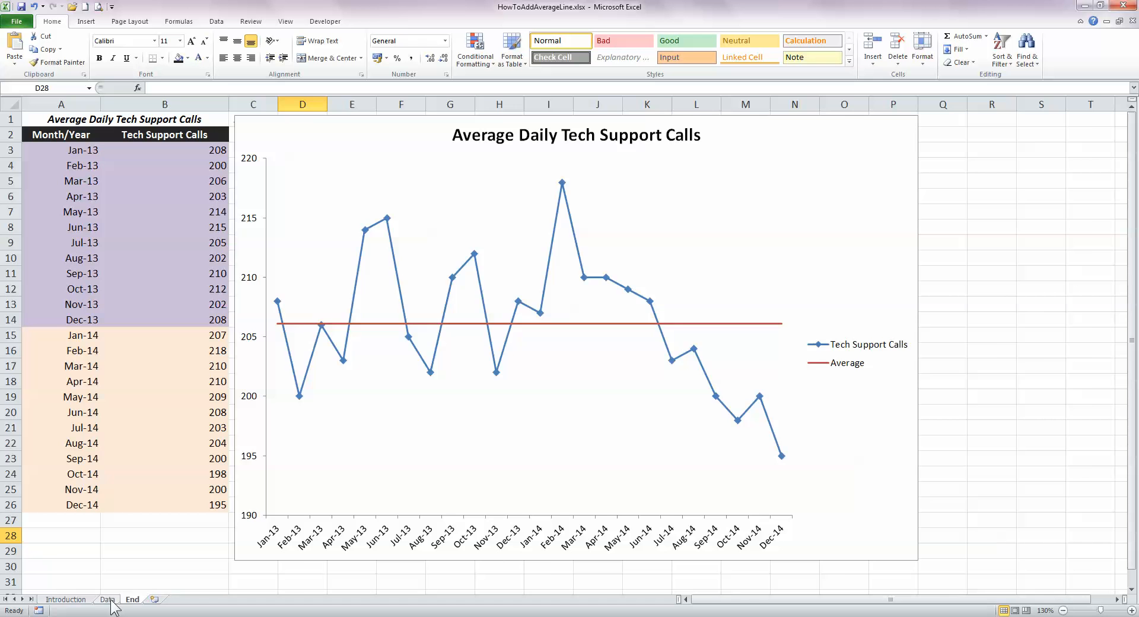
Insert a Line with Markers chart from the monthly calls data in A2:B26.
{"action": "left_click", "coordinate": [265, 149]}
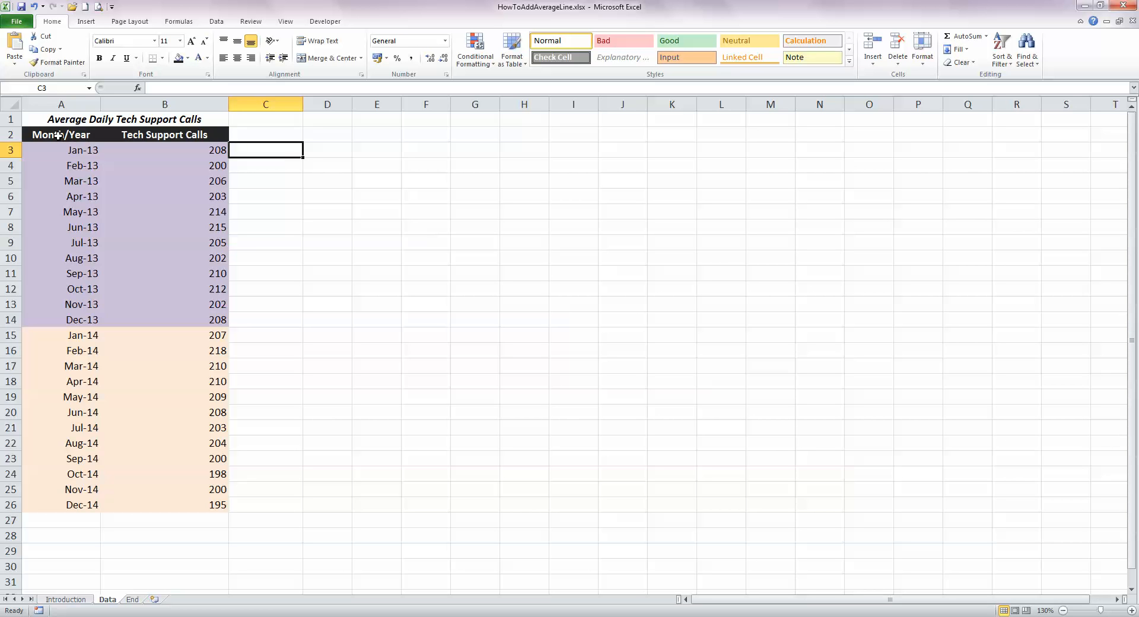
{"action": "left_click", "coordinate": [59, 135]}
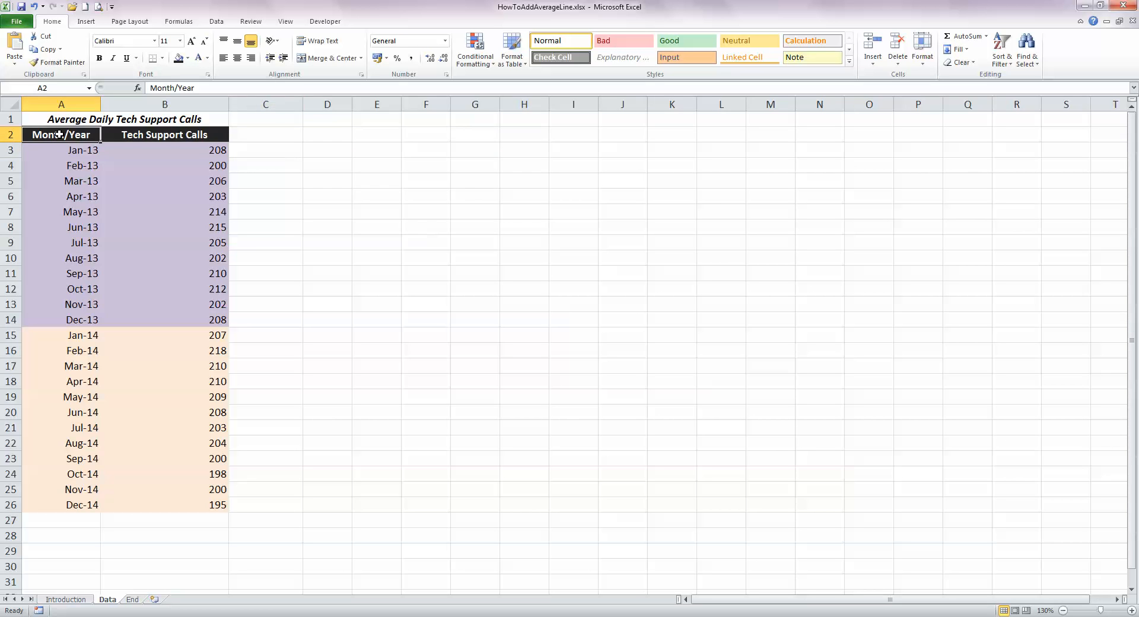
{"action": "left_click_drag", "start_coordinate": [61, 135], "coordinate": [217, 505]}
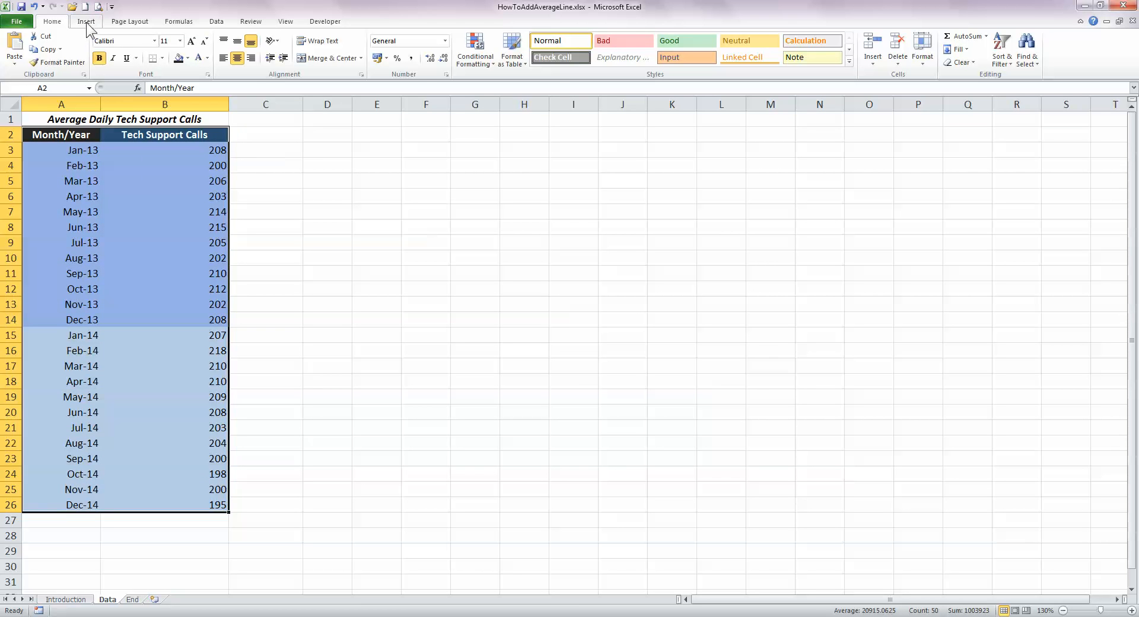
{"action": "left_click", "coordinate": [87, 22]}
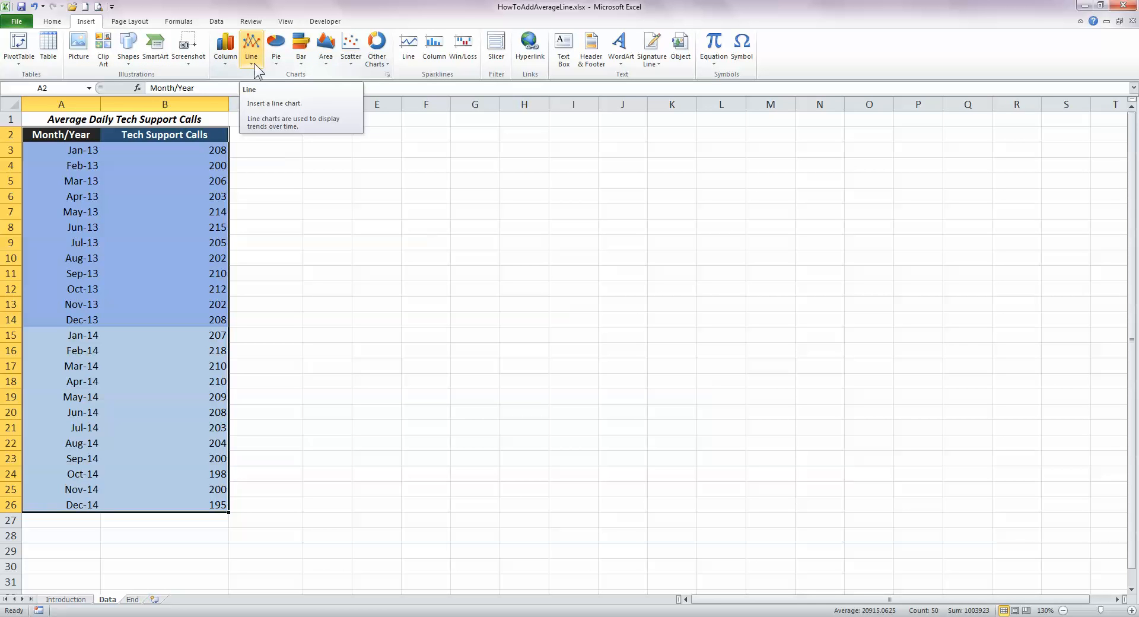
{"action": "left_click", "coordinate": [251, 42]}
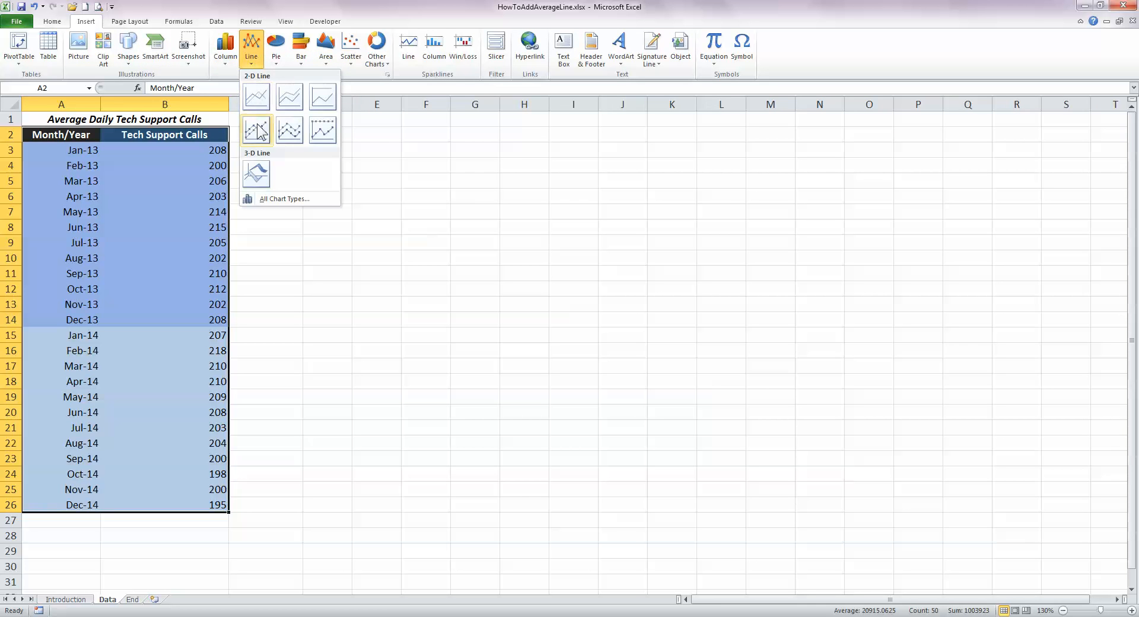
{"action": "mouse_move", "coordinate": [260, 133]}
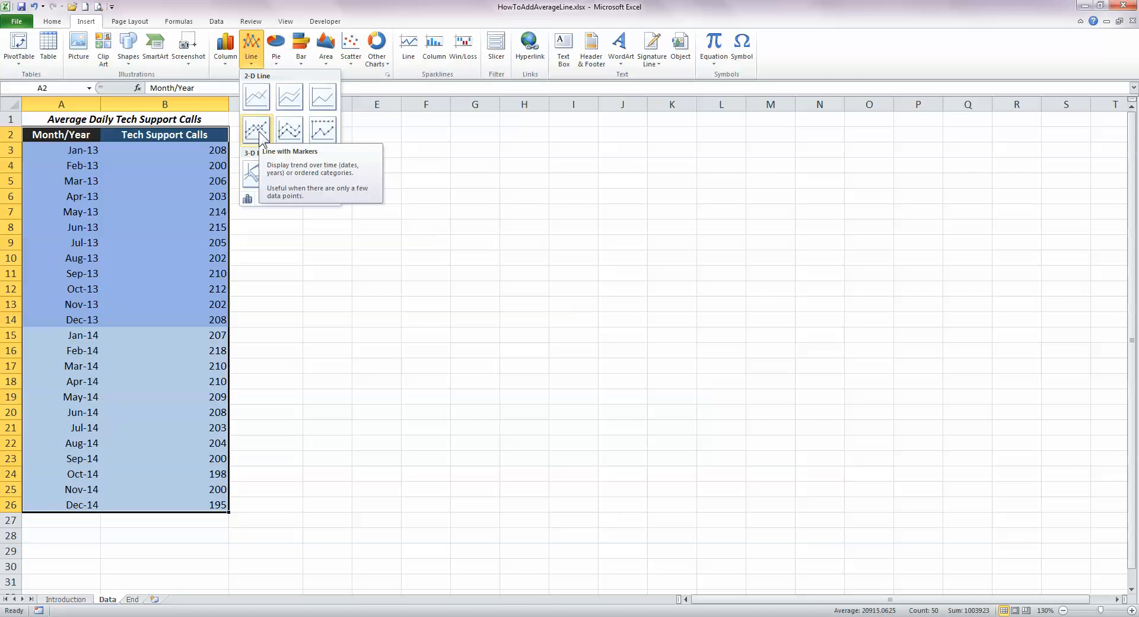
{"action": "left_click", "coordinate": [256, 129]}
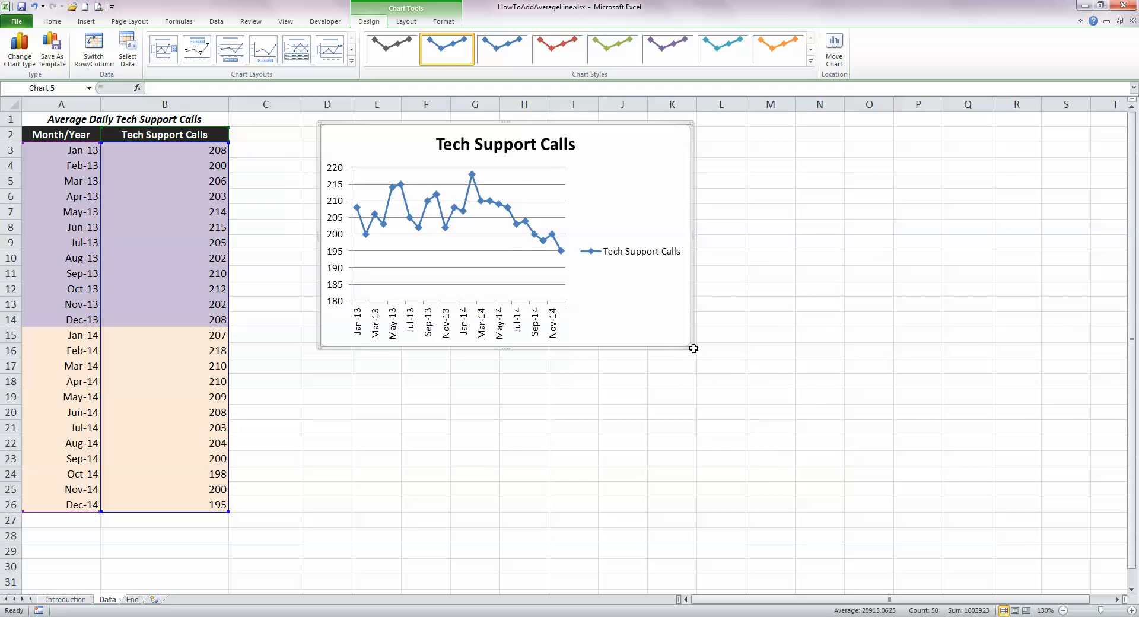
Enlarge the chart by its corner handle so it extends down to about row 29.
{"action": "left_click_drag", "start_coordinate": [692, 349], "coordinate": [1025, 562]}
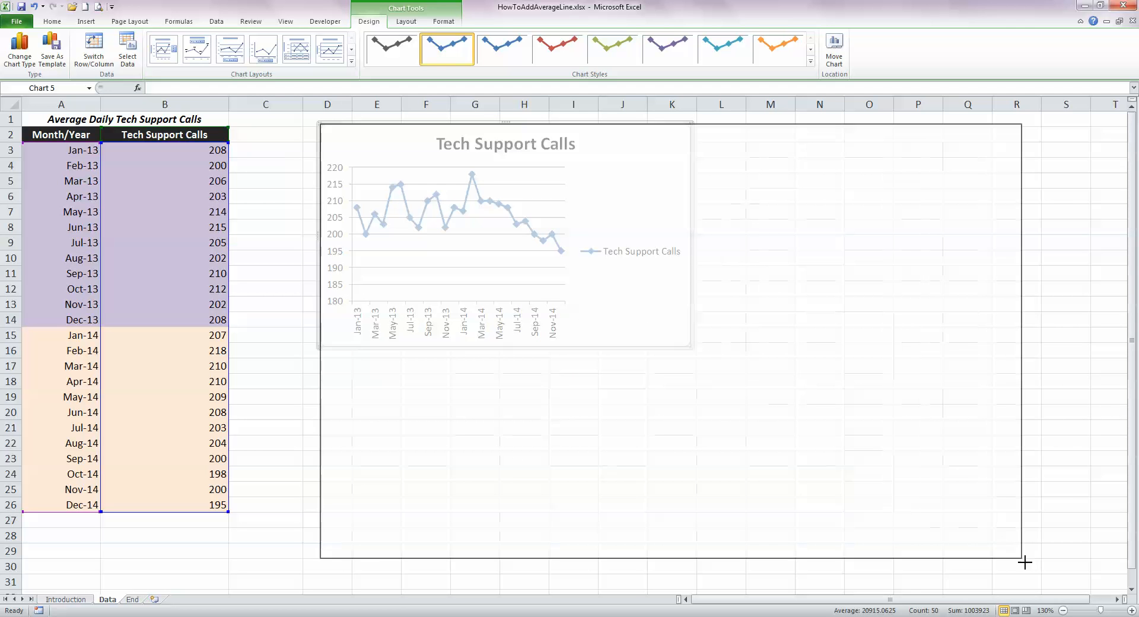
{"action": "left_click_drag", "start_coordinate": [1026, 562], "coordinate": [1060, 563]}
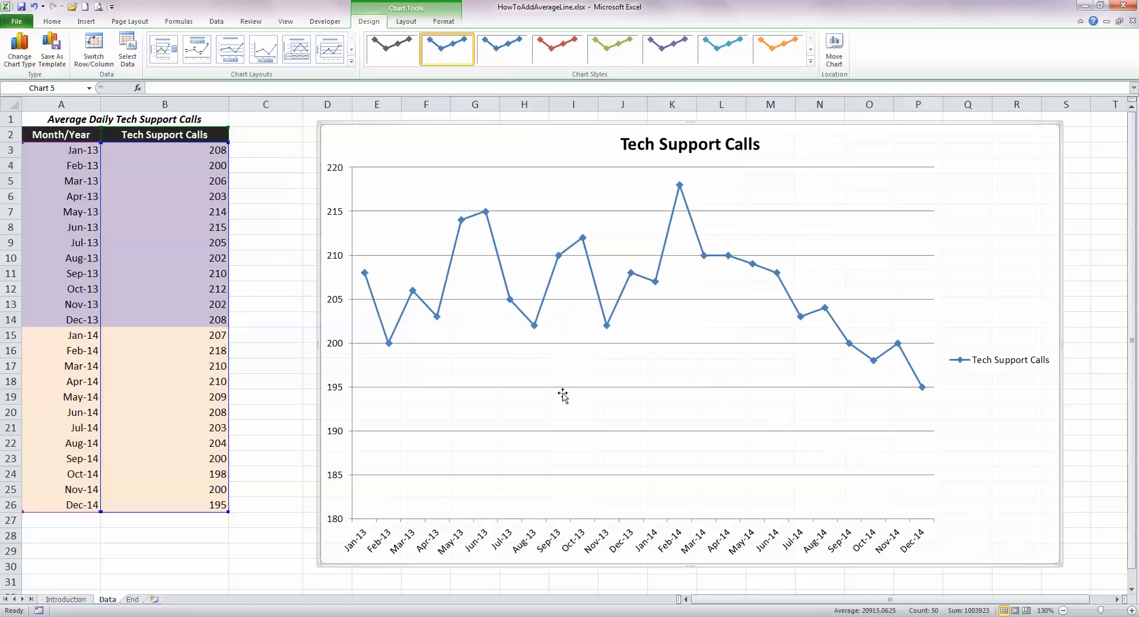
{"action": "mouse_move", "coordinate": [545, 397]}
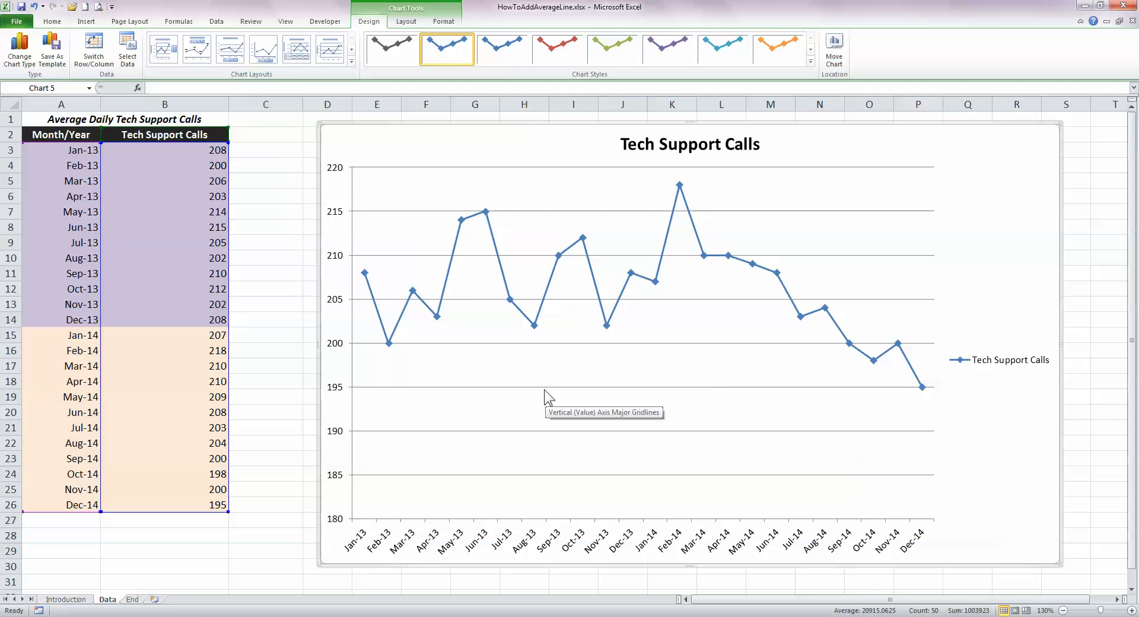
{"action": "mouse_move", "coordinate": [727, 395]}
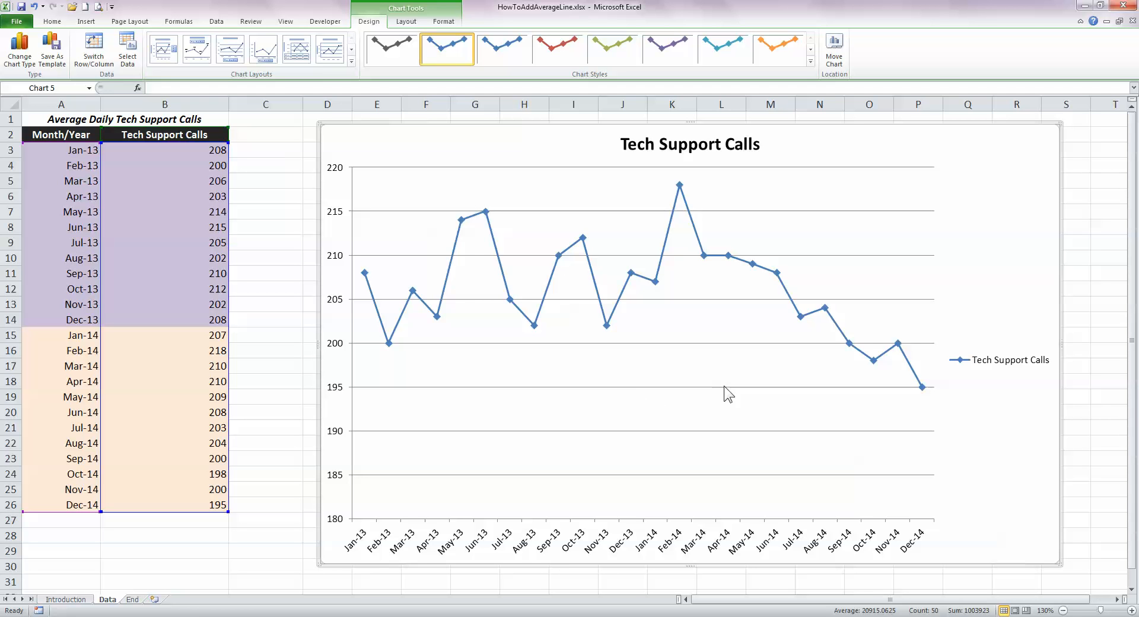
{"action": "mouse_move", "coordinate": [720, 391]}
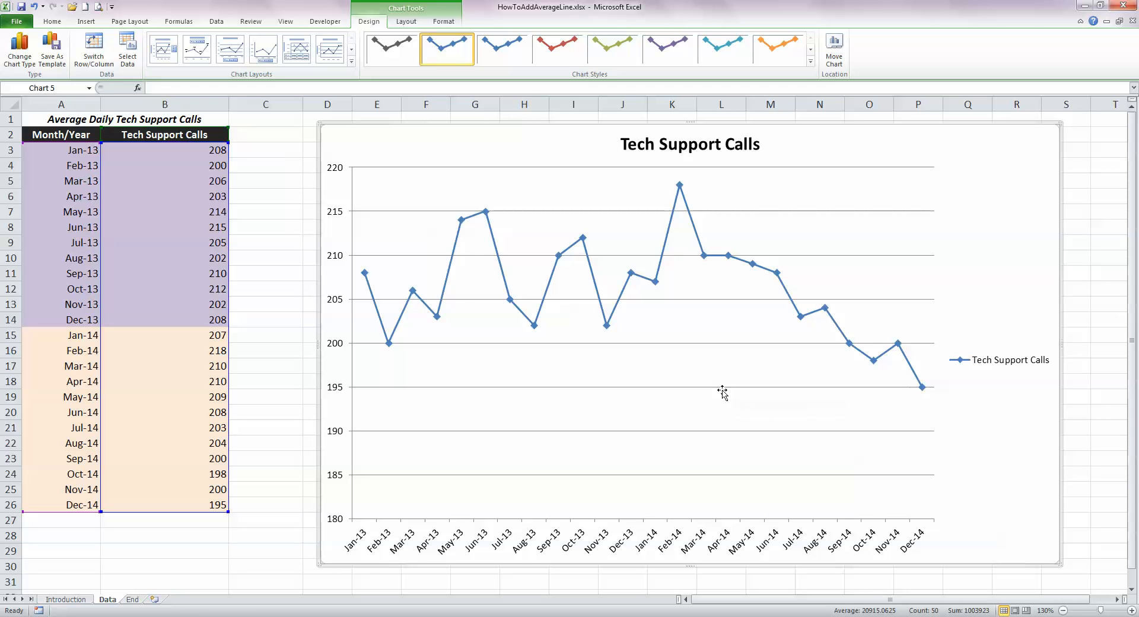
{"action": "mouse_move", "coordinate": [726, 437]}
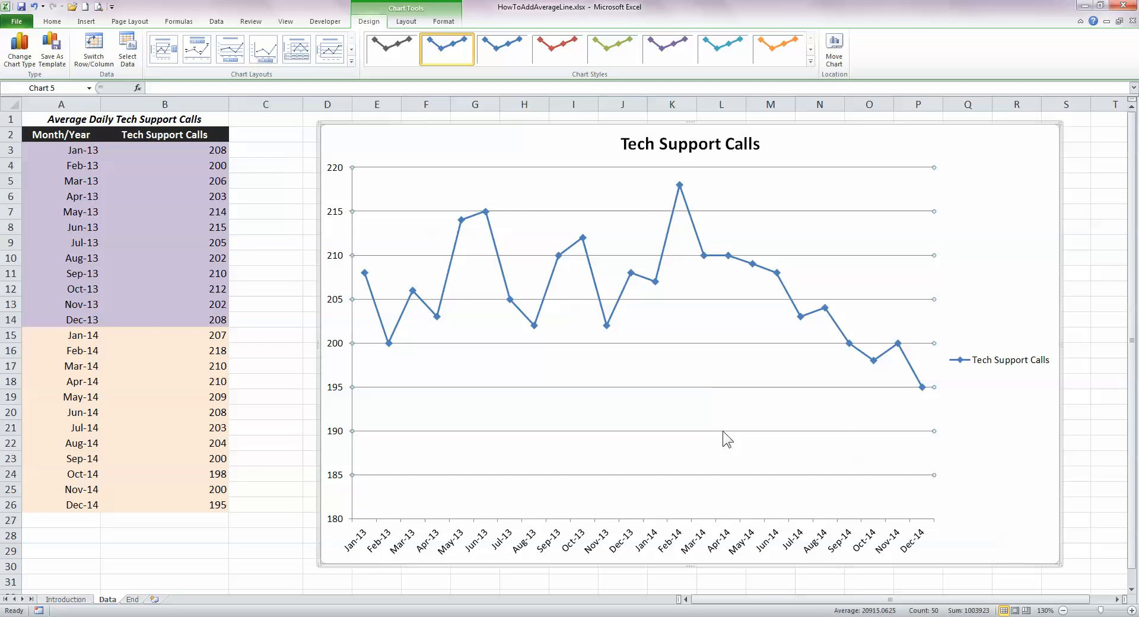
{"action": "mouse_move", "coordinate": [859, 505]}
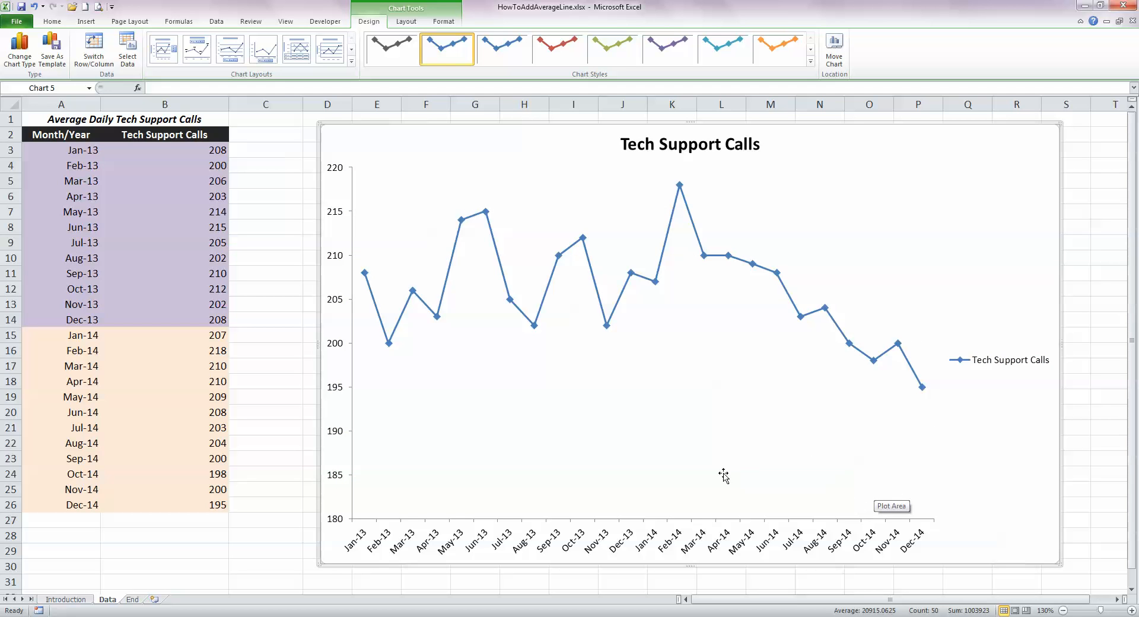
{"action": "mouse_move", "coordinate": [417, 389]}
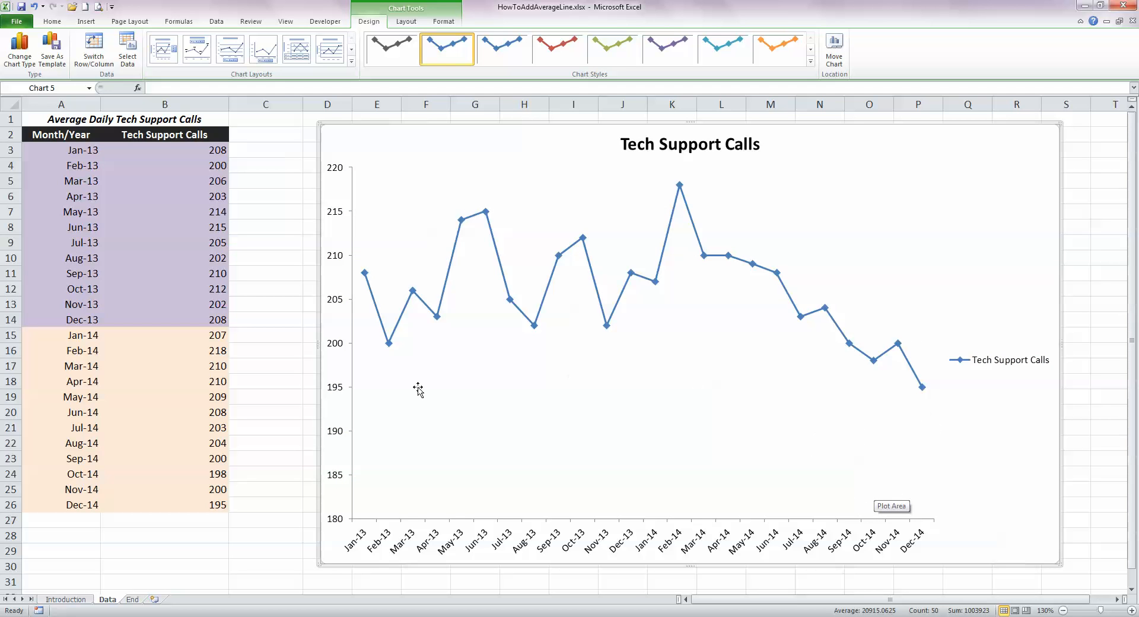
{"action": "mouse_move", "coordinate": [341, 405]}
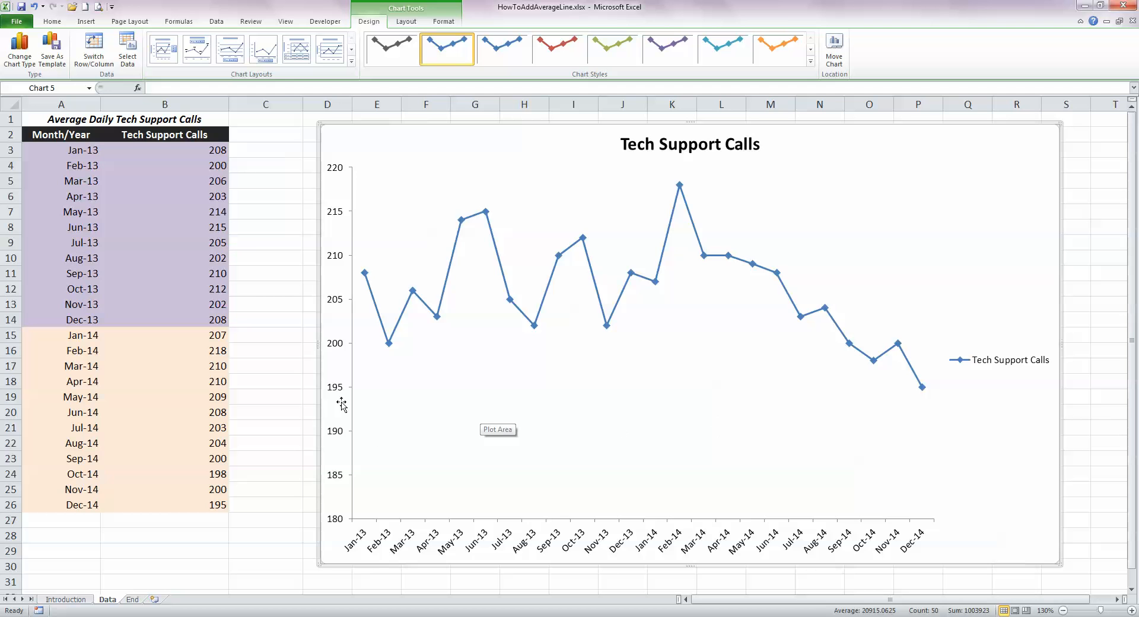
{"action": "mouse_move", "coordinate": [347, 520]}
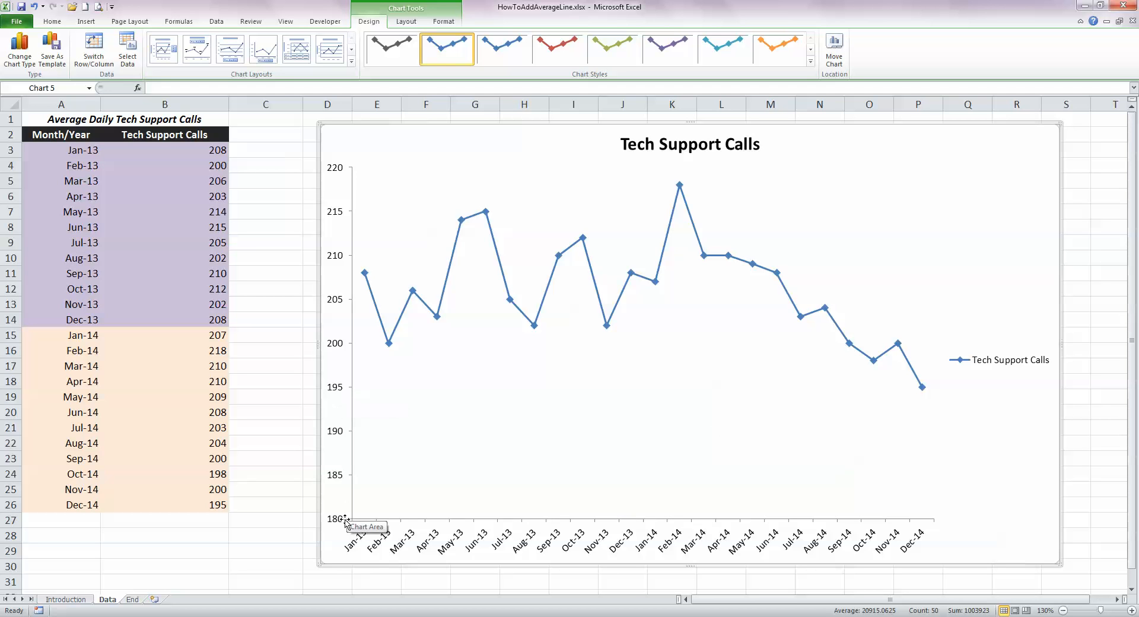
{"action": "mouse_move", "coordinate": [345, 431]}
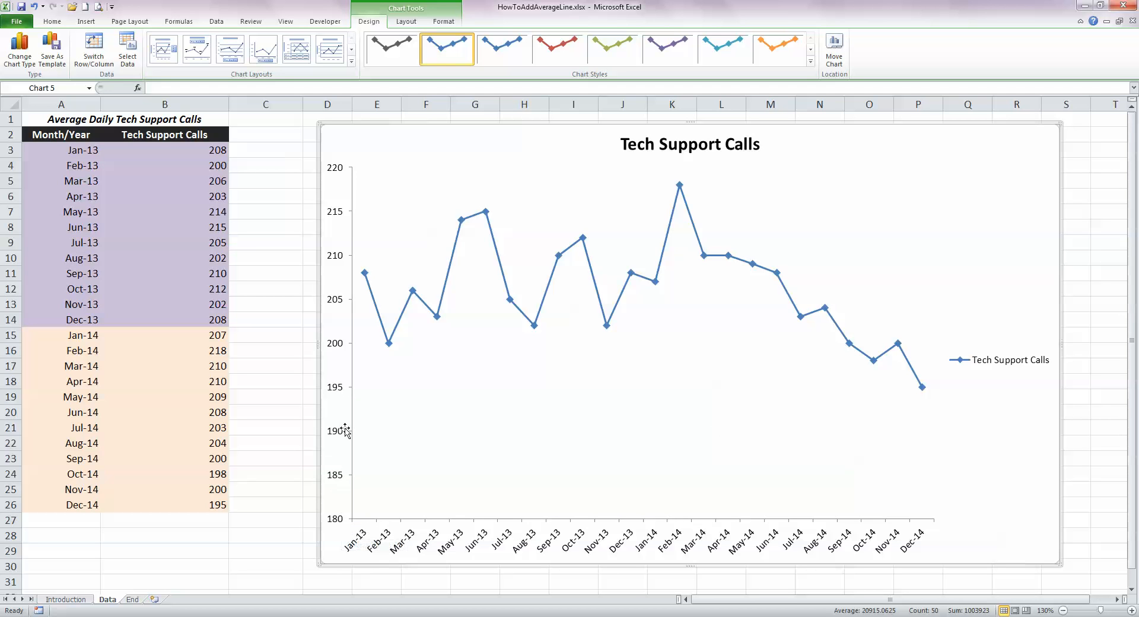
{"action": "mouse_move", "coordinate": [335, 396]}
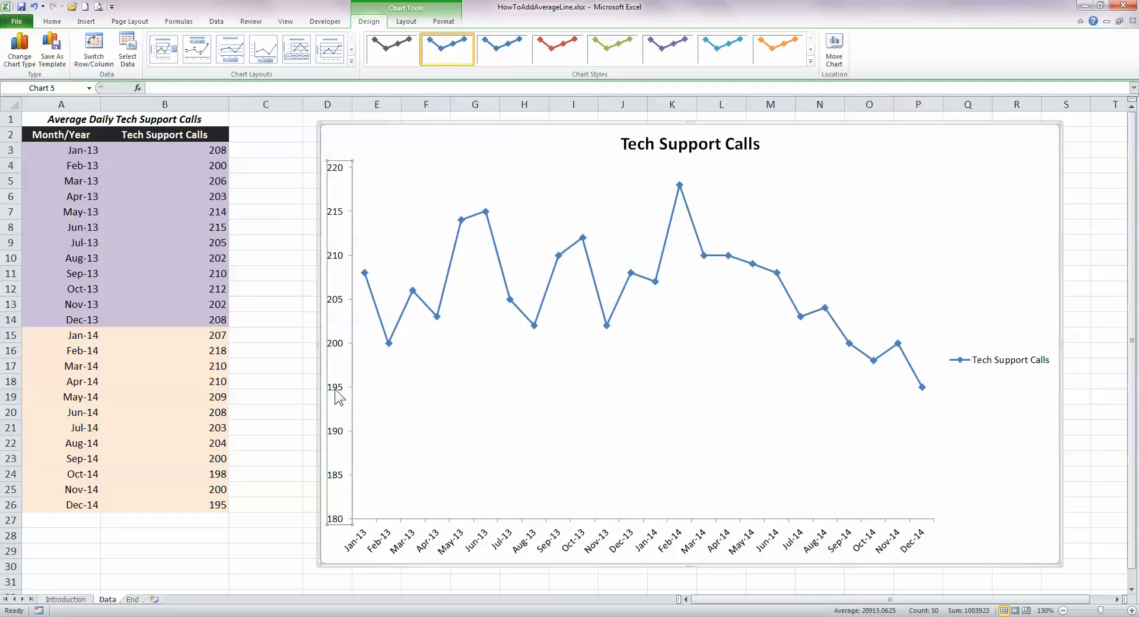
{"action": "right_click", "coordinate": [336, 396]}
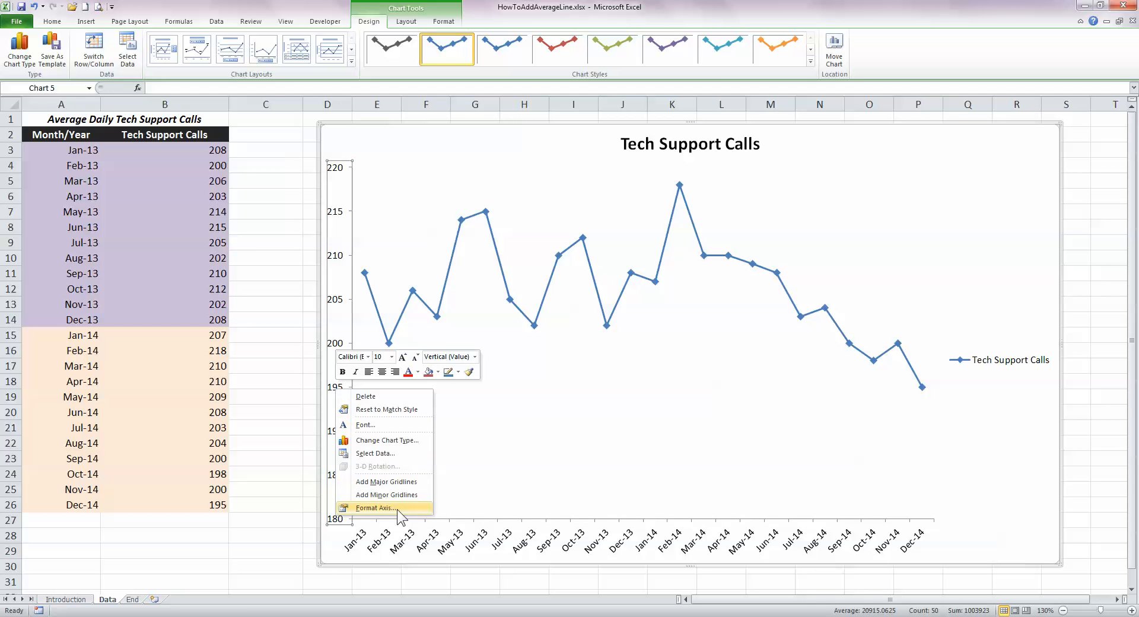
{"action": "left_click", "coordinate": [375, 507]}
{"action": "type", "text": "190"}
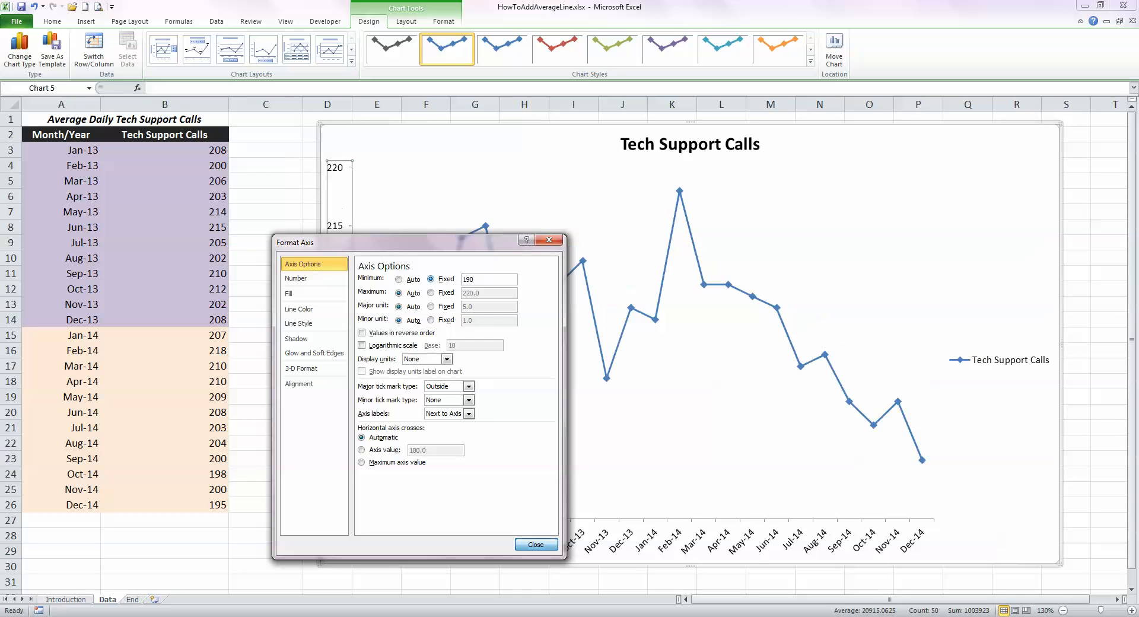
{"action": "left_click", "coordinate": [536, 544]}
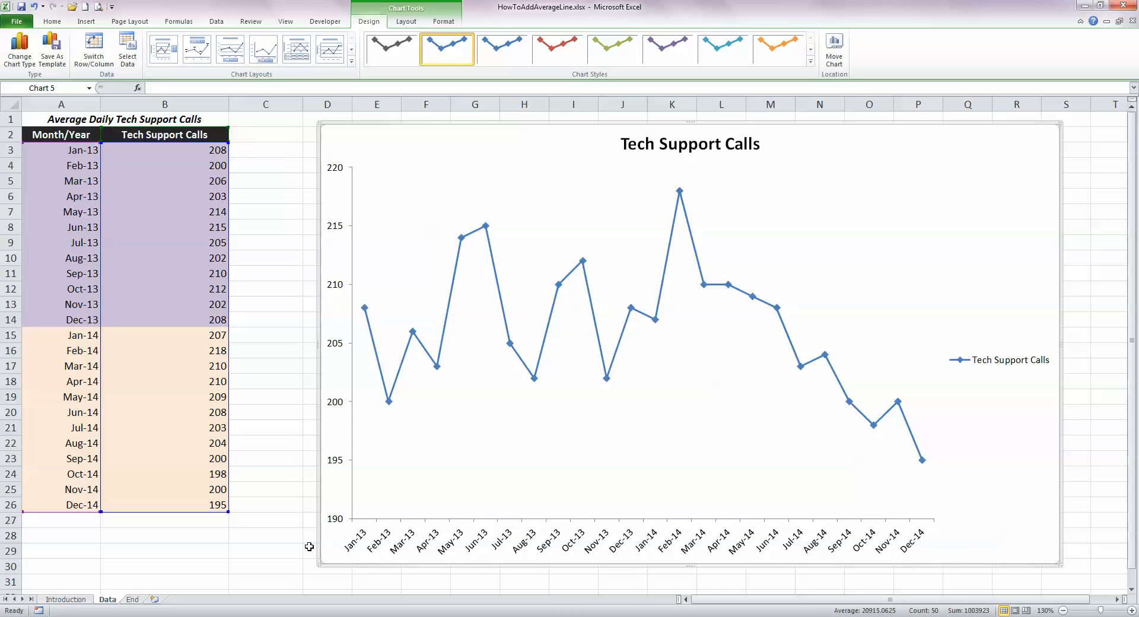
{"action": "mouse_move", "coordinate": [295, 532]}
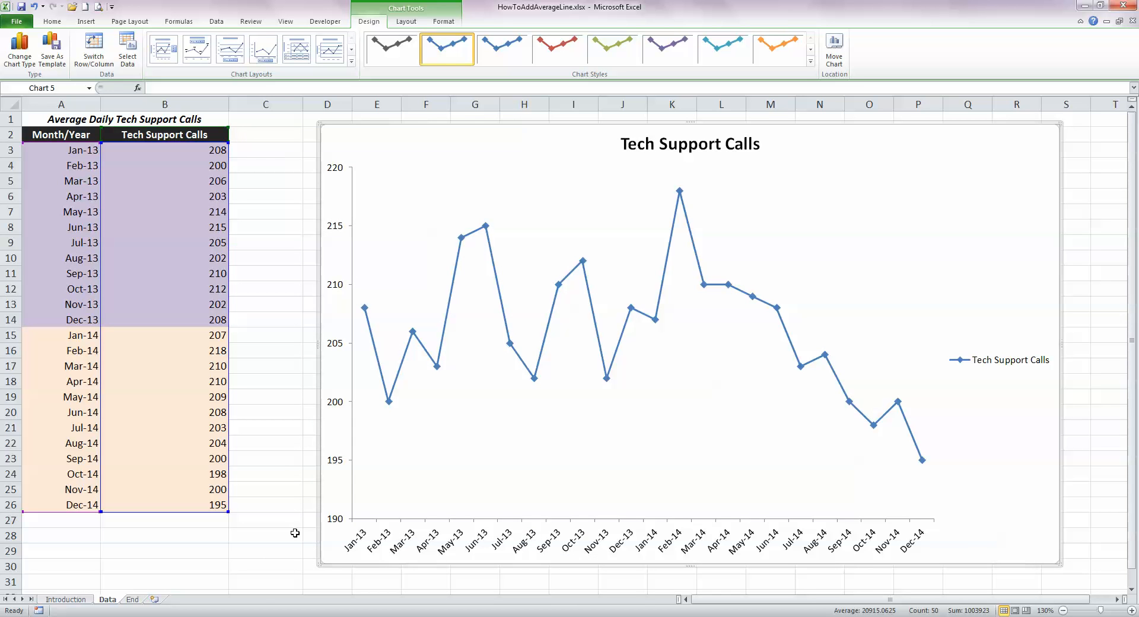
{"action": "mouse_move", "coordinate": [255, 133]}
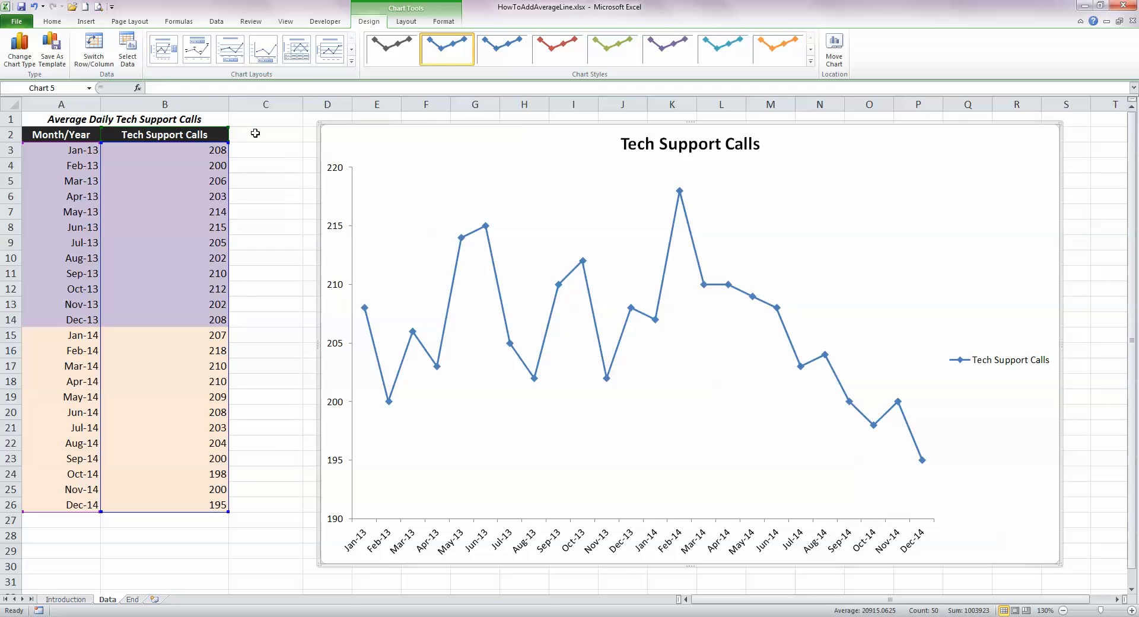
Head column C 'Average' and enter =AVERAGE(B3:B26) in C3, giving 206.125.
{"action": "left_click", "coordinate": [266, 134]}
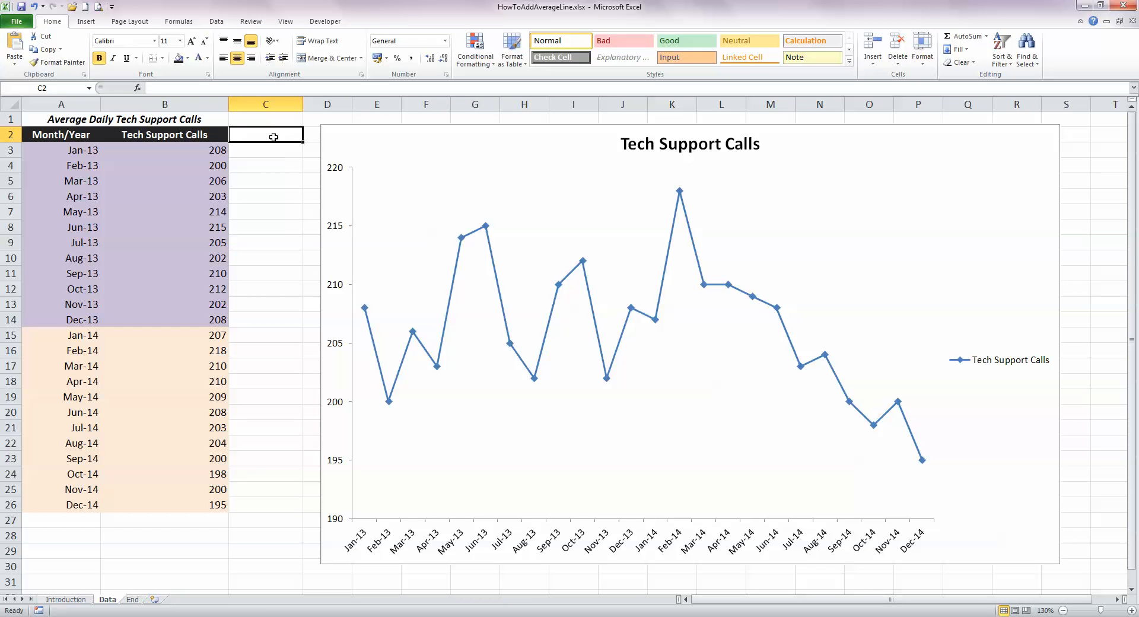
{"action": "type", "text": "Average"}
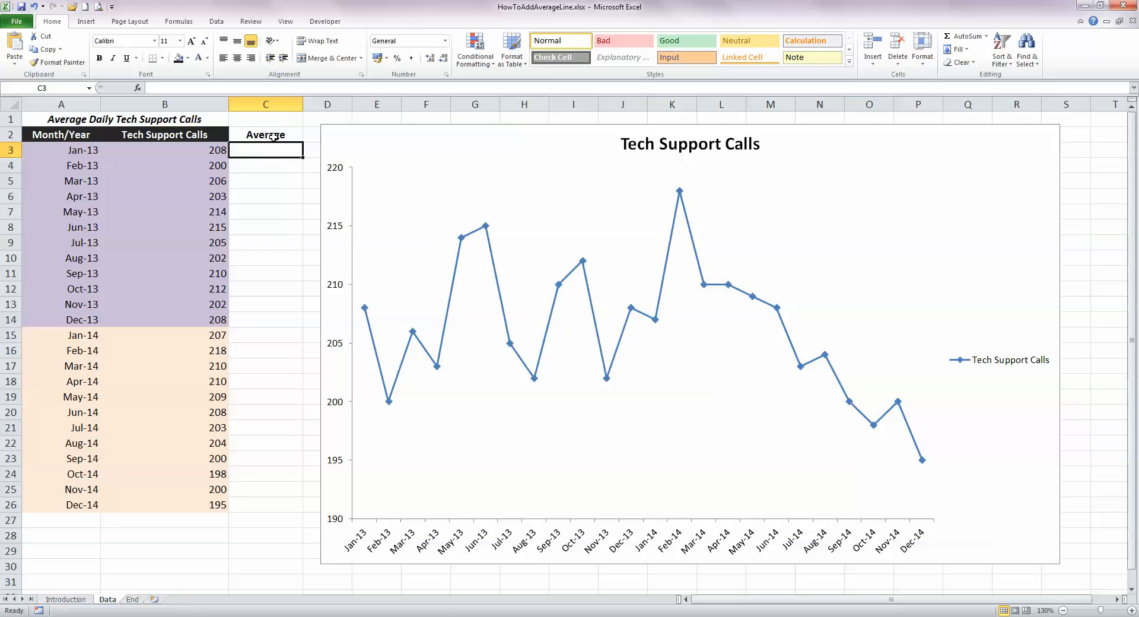
{"action": "mouse_move", "coordinate": [279, 165]}
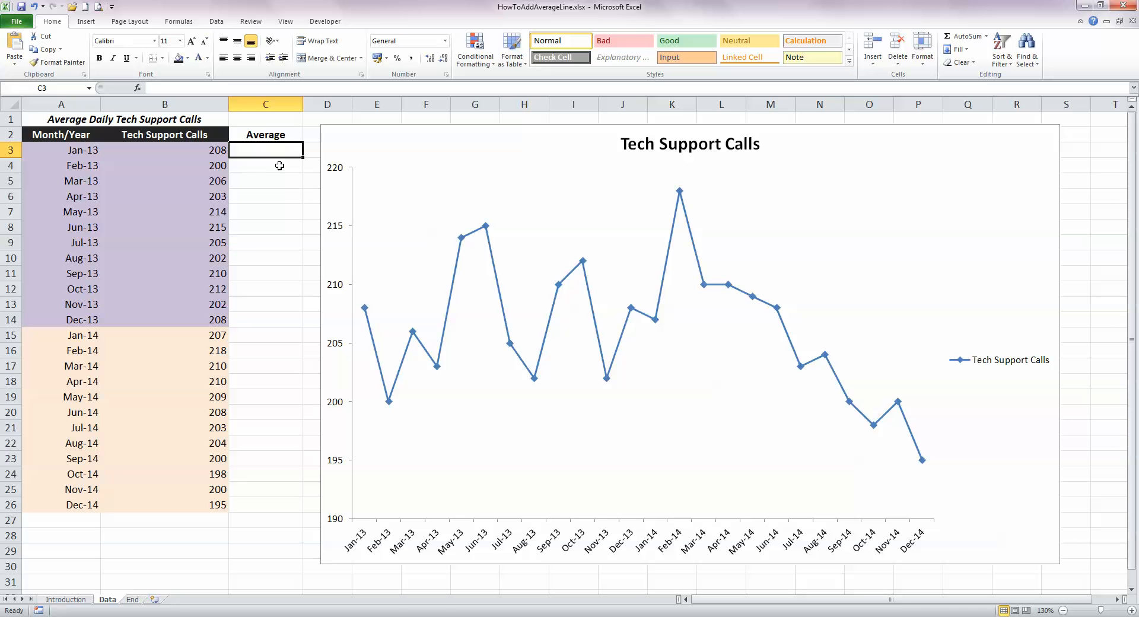
{"action": "mouse_move", "coordinate": [279, 207]}
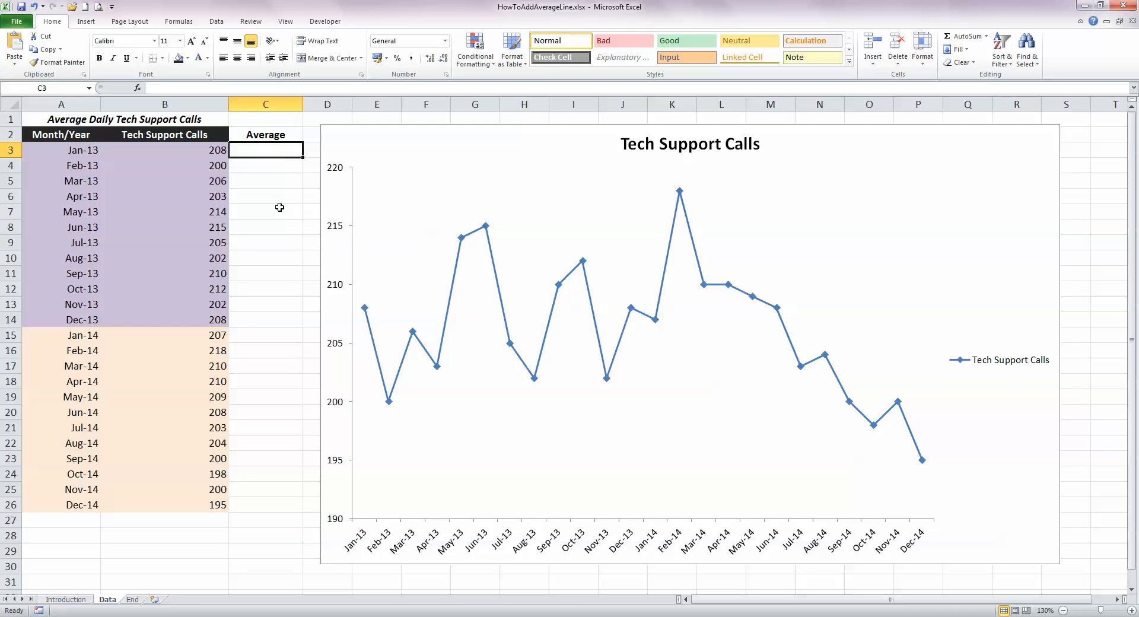
{"action": "type", "text": "="}
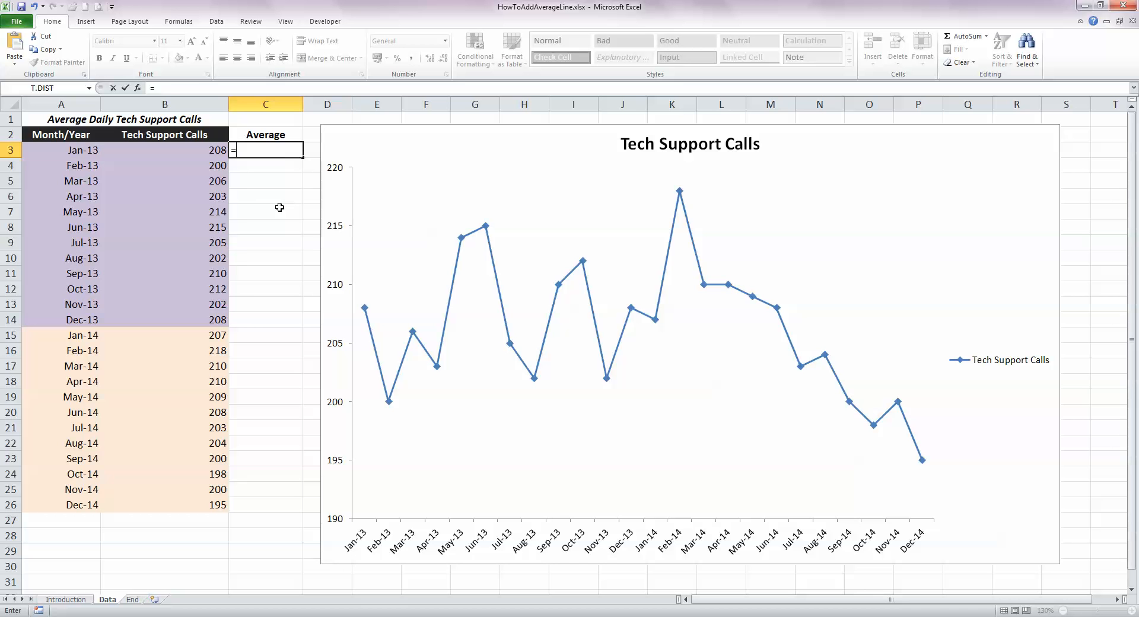
{"action": "type", "text": "average"}
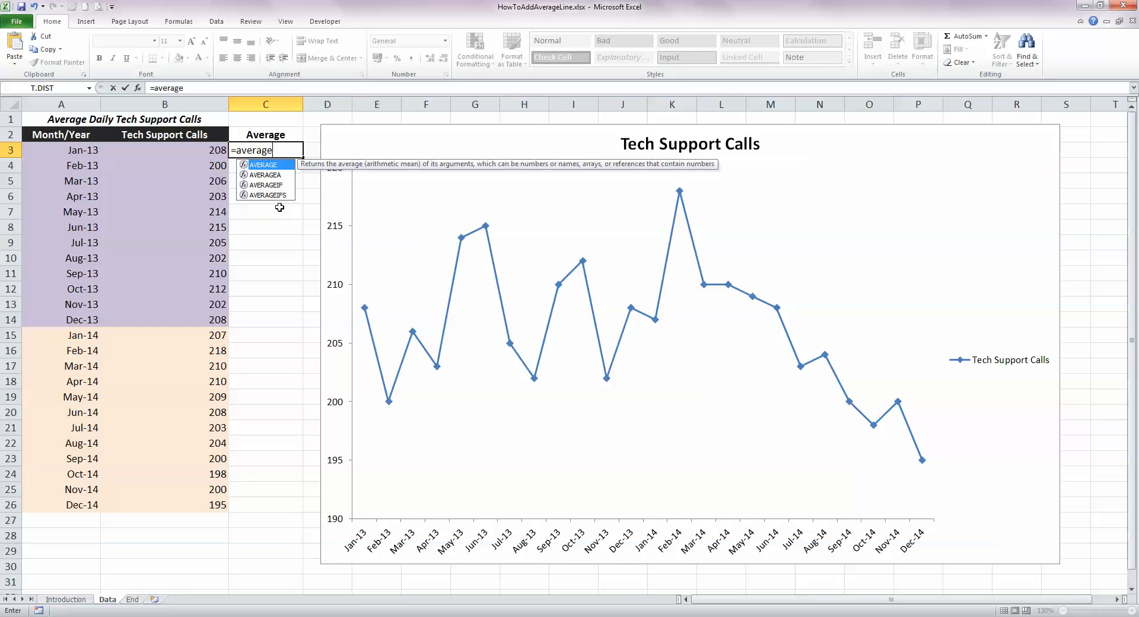
{"action": "type", "text": "("}
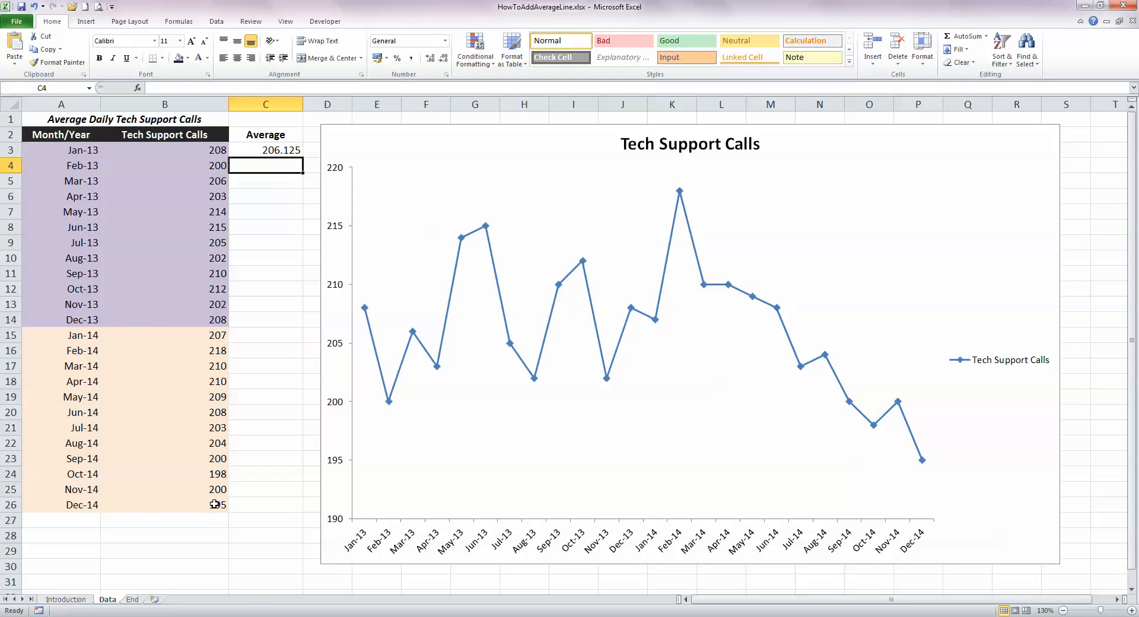
{"action": "left_click", "coordinate": [265, 150]}
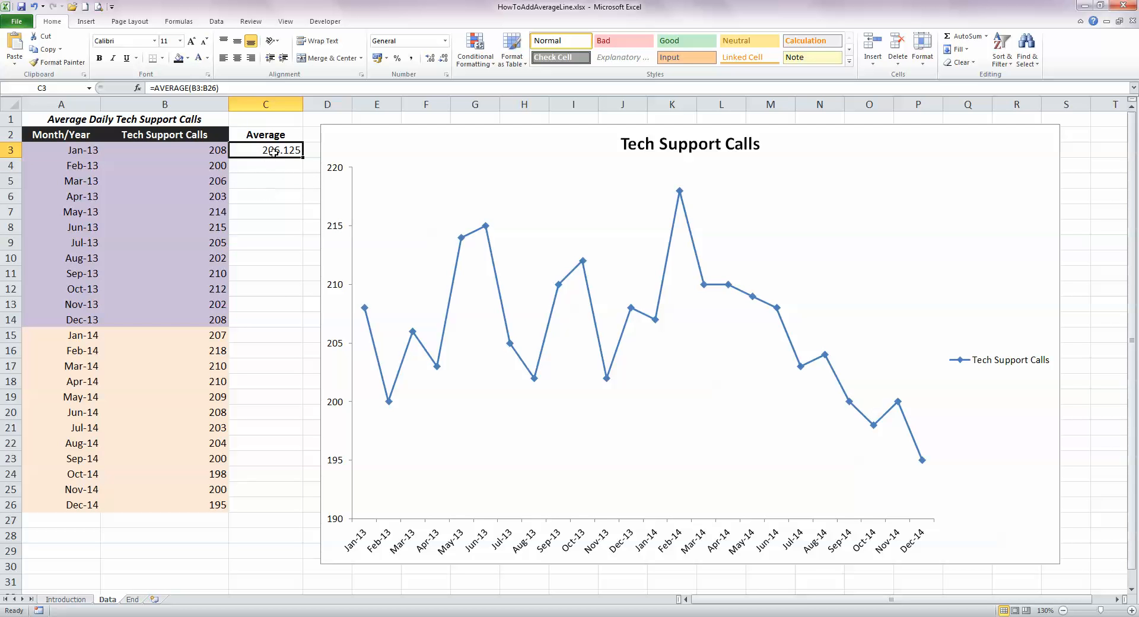
{"action": "mouse_move", "coordinate": [276, 427]}
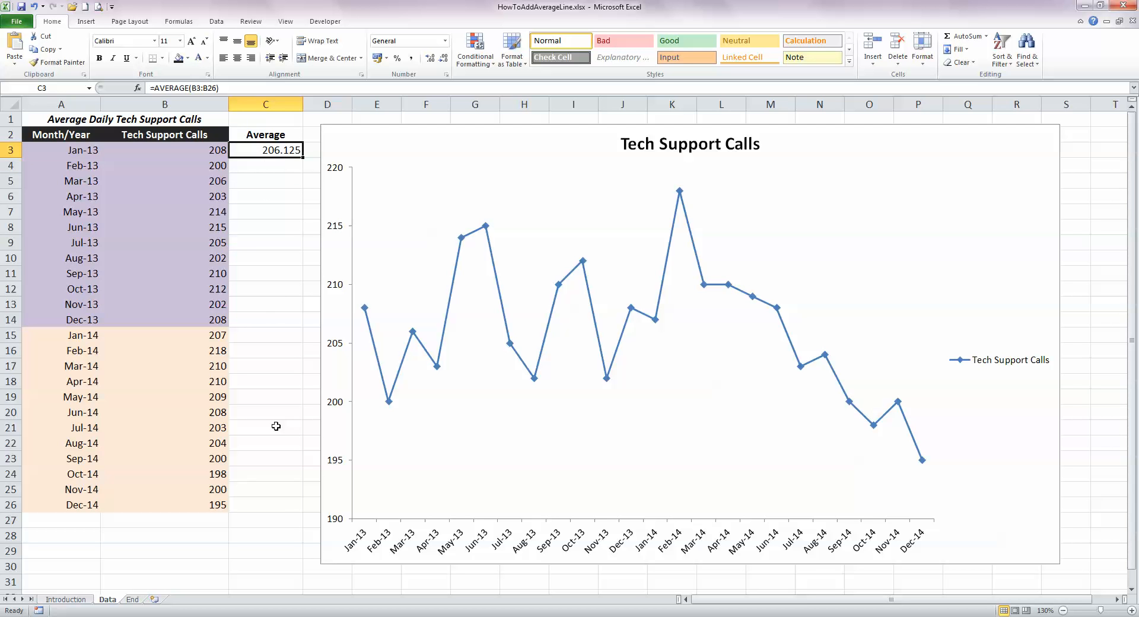
{"action": "mouse_move", "coordinate": [247, 170]}
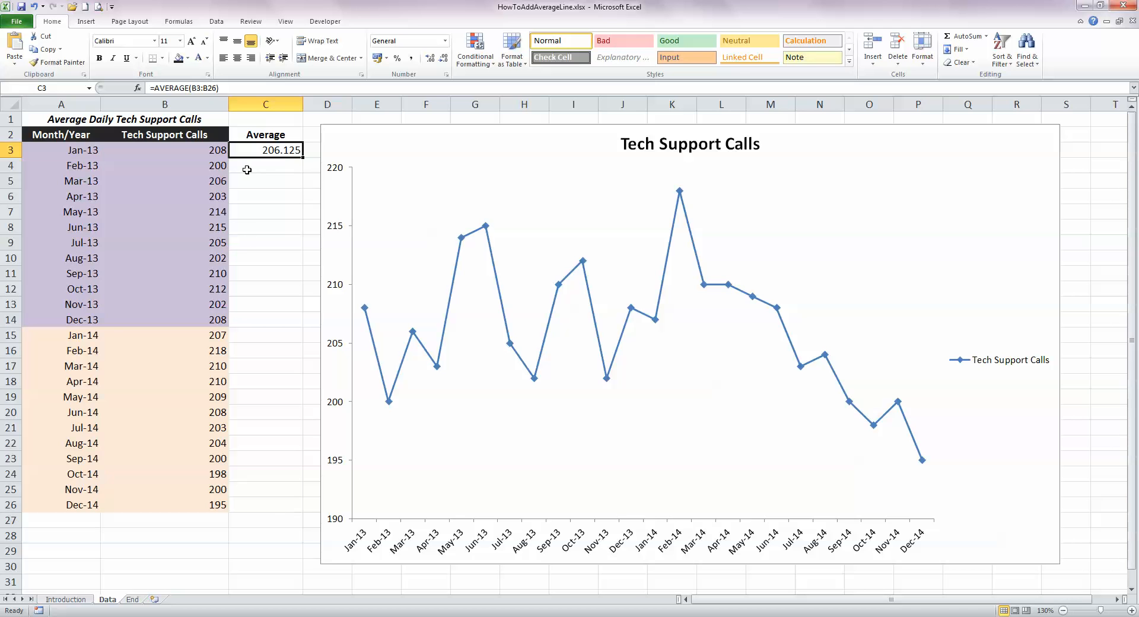
{"action": "mouse_move", "coordinate": [275, 470]}
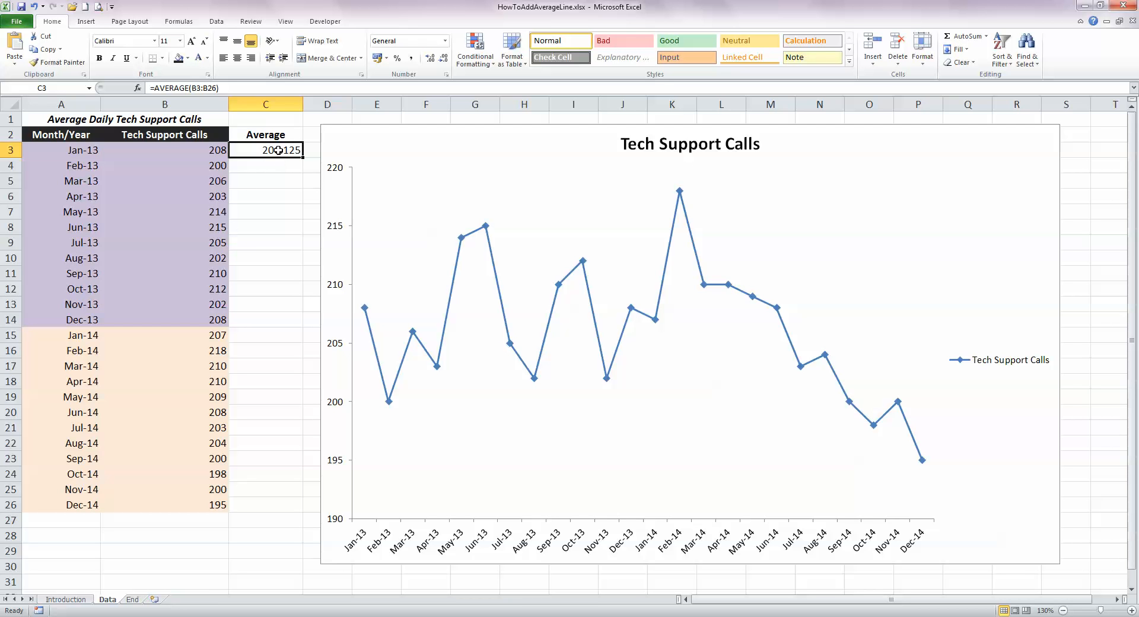
Make the C3 formula's range absolute as $B$3:$B$26 using F4.
{"action": "double_click", "coordinate": [265, 149]}
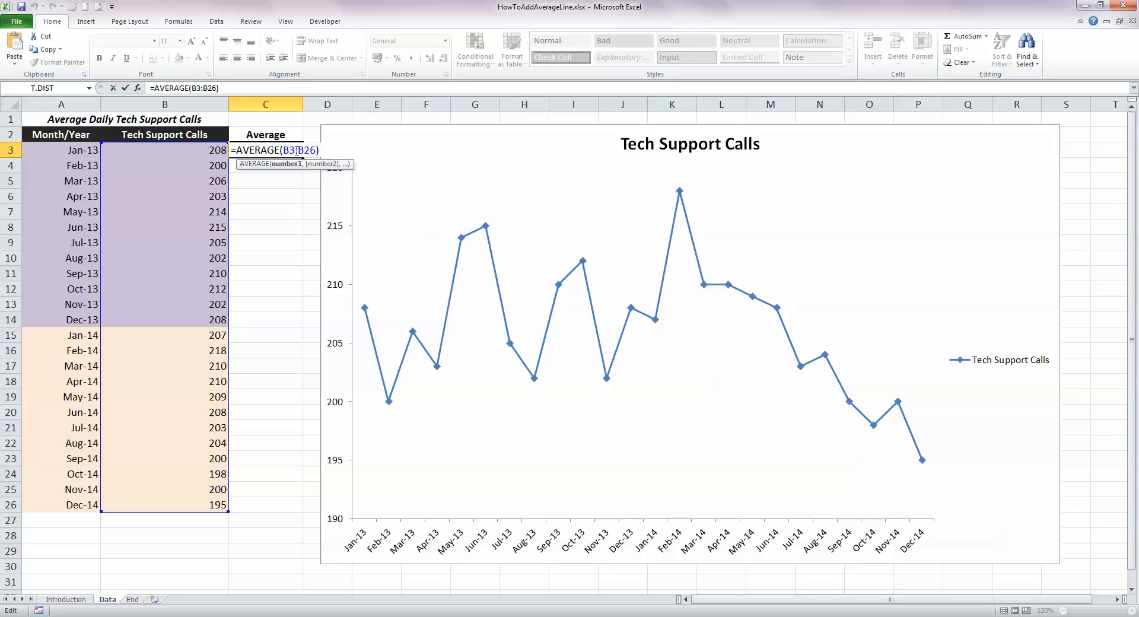
{"action": "key", "text": "F4"}
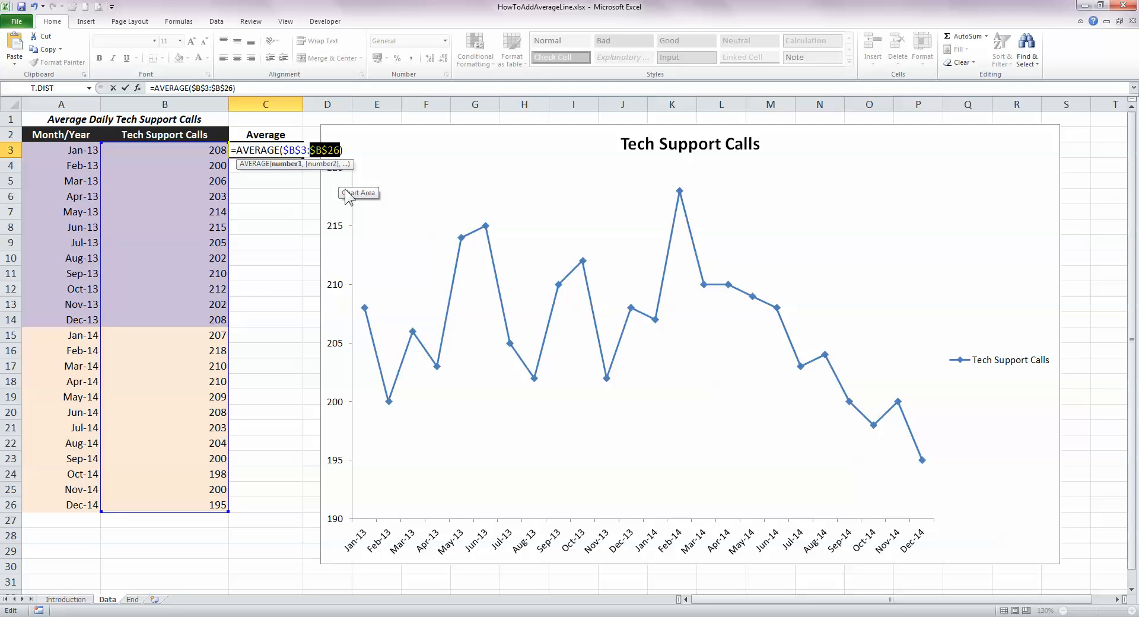
{"action": "mouse_move", "coordinate": [355, 209]}
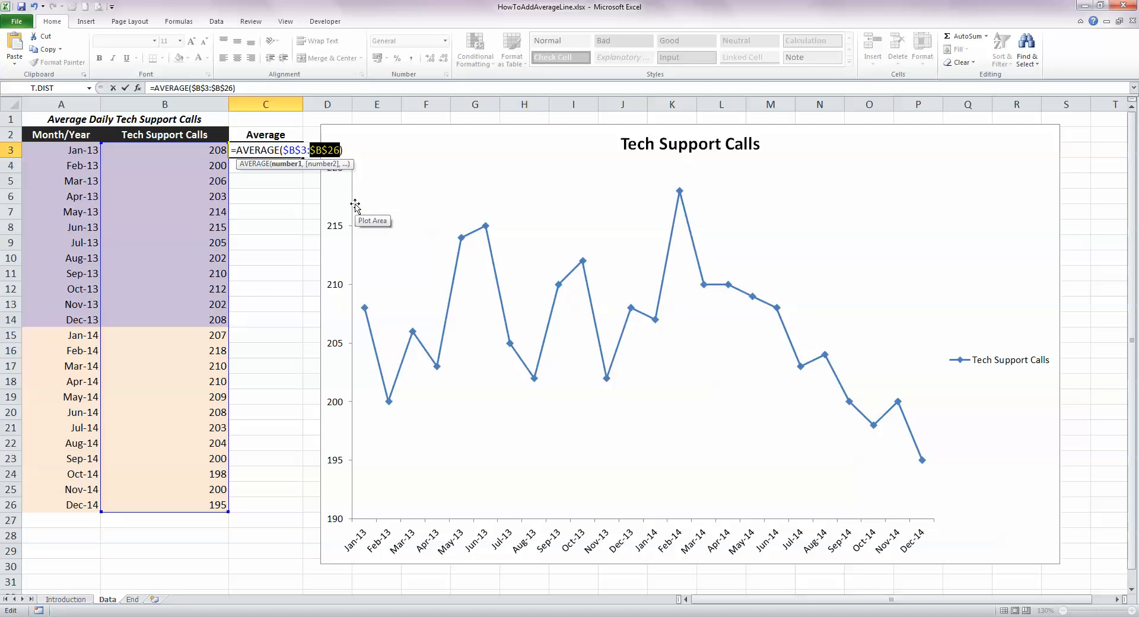
{"action": "key", "text": "Enter"}
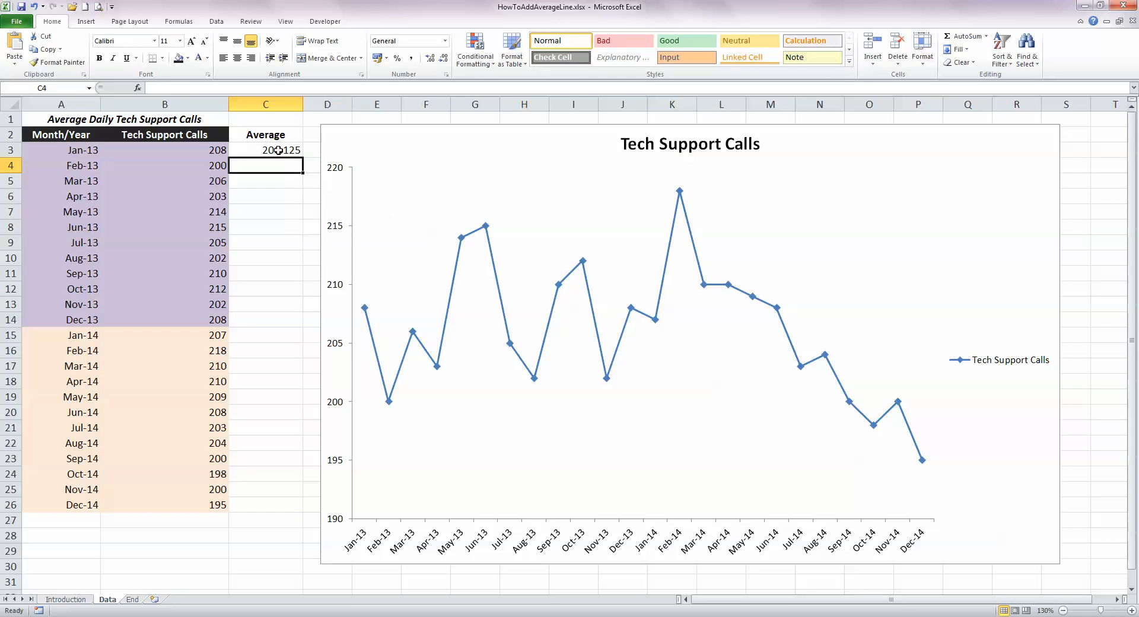
{"action": "left_click", "coordinate": [265, 150]}
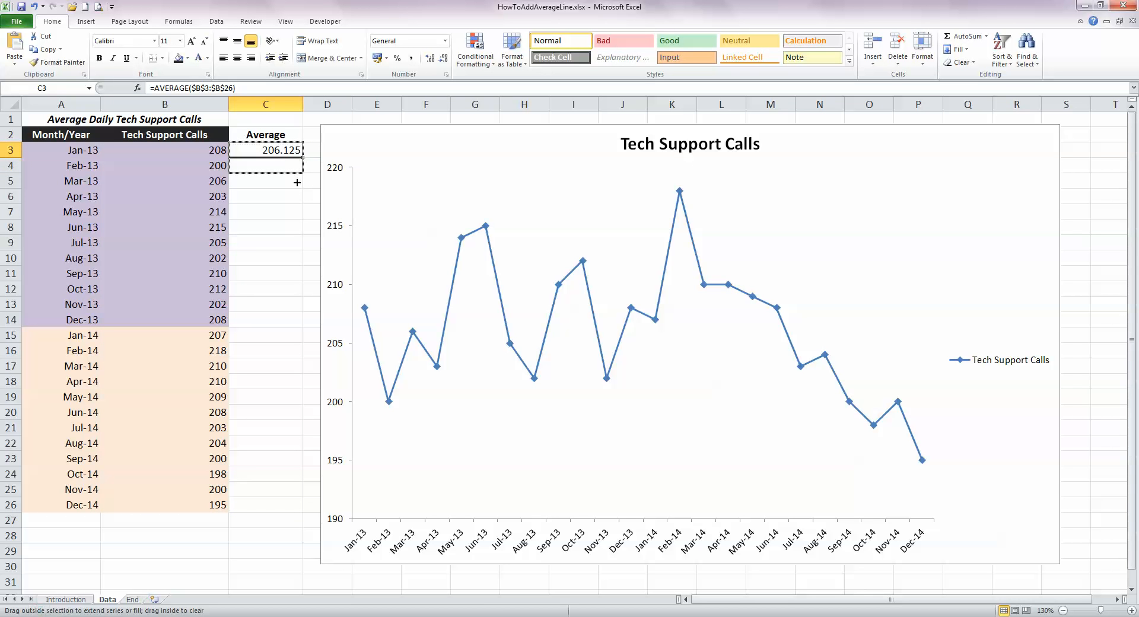
Fill the average formula down from C3 to C26 so every row shows 206.125.
{"action": "left_click_drag", "start_coordinate": [297, 156], "coordinate": [296, 377]}
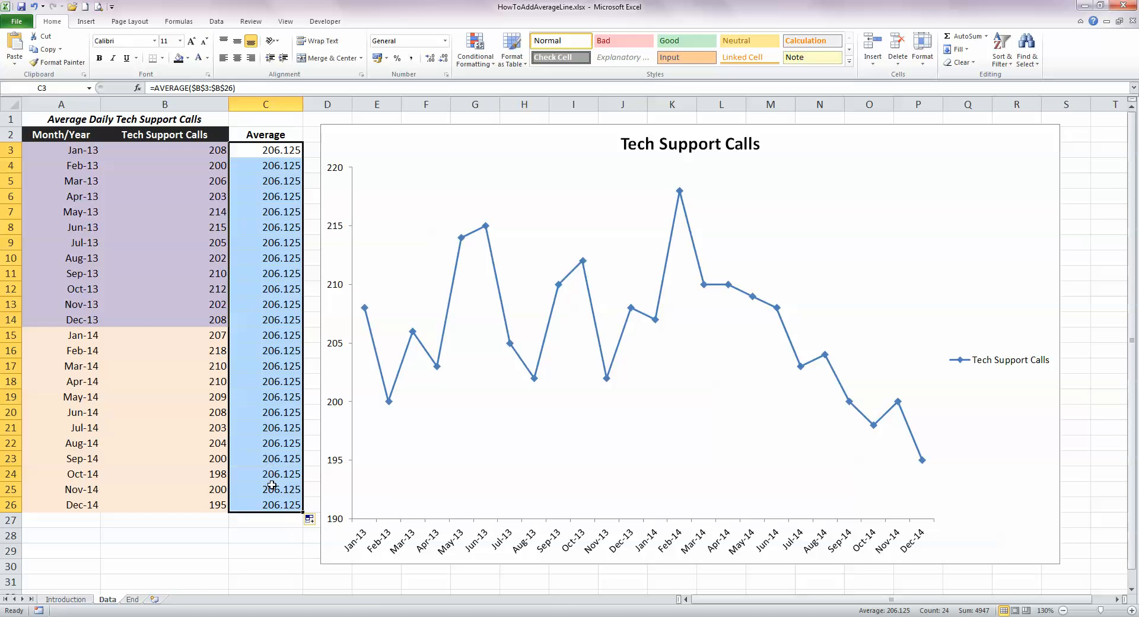
{"action": "mouse_move", "coordinate": [279, 397]}
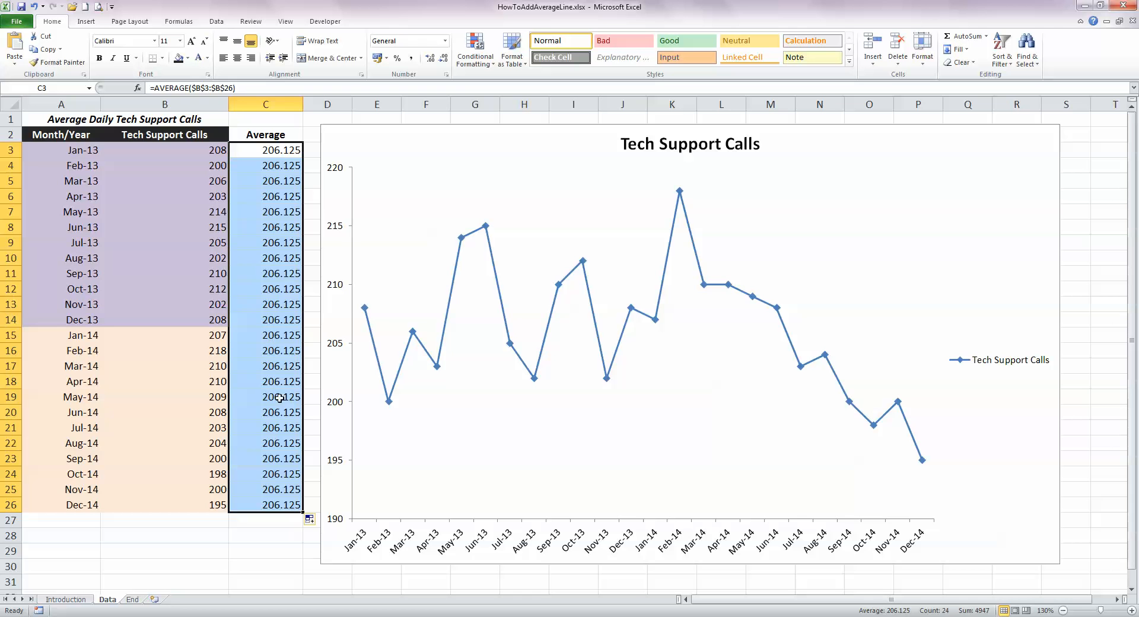
{"action": "left_click", "coordinate": [266, 535]}
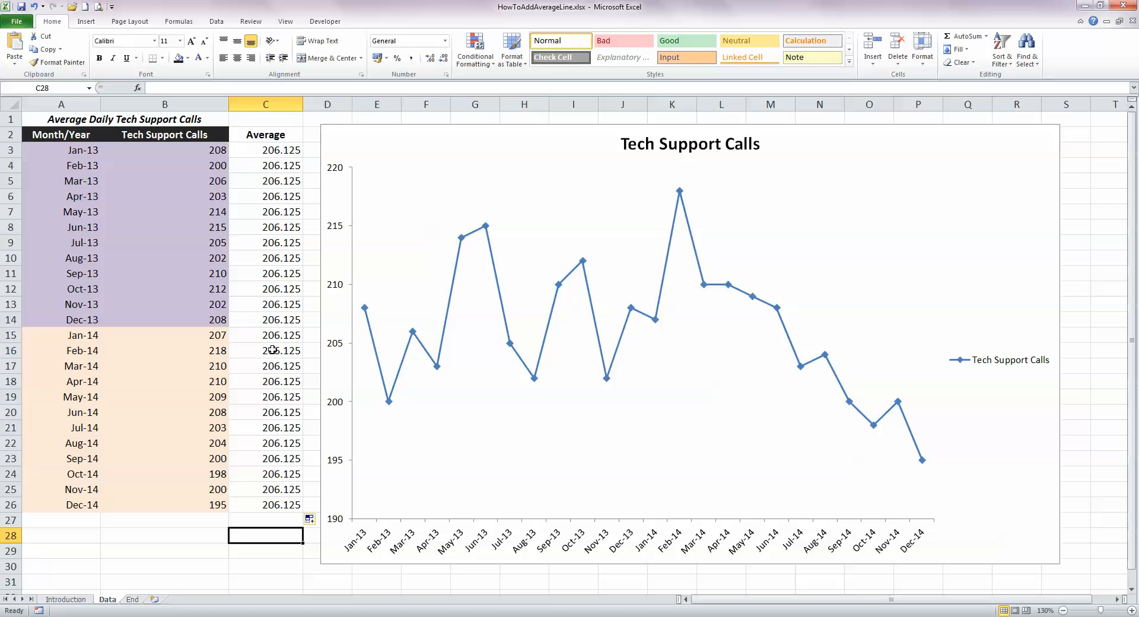
{"action": "mouse_move", "coordinate": [286, 366]}
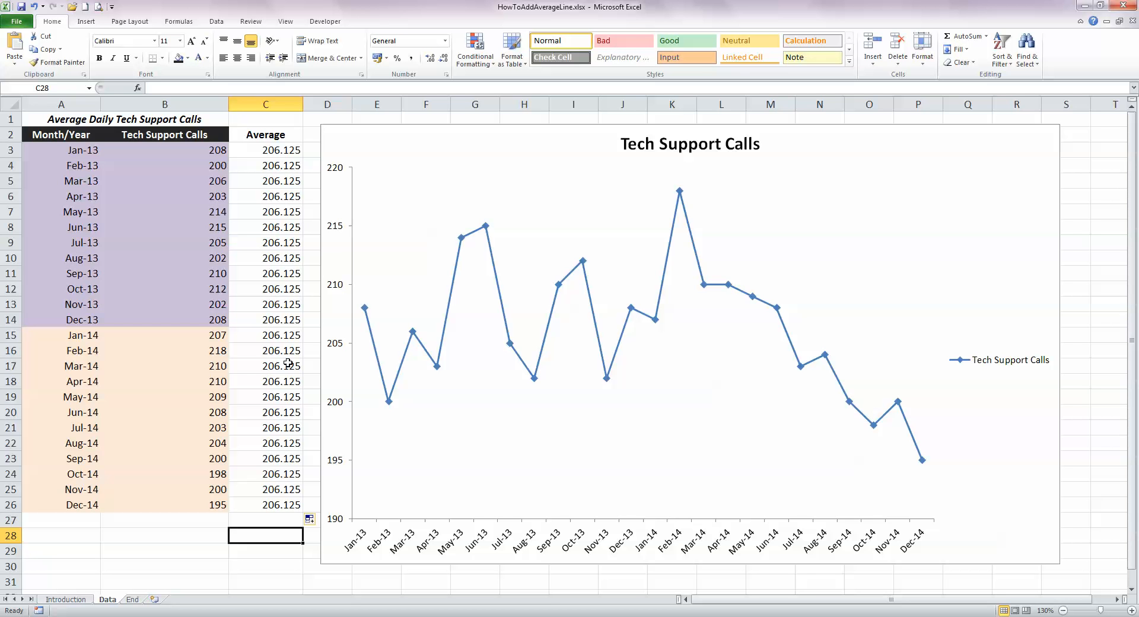
{"action": "mouse_move", "coordinate": [483, 141]}
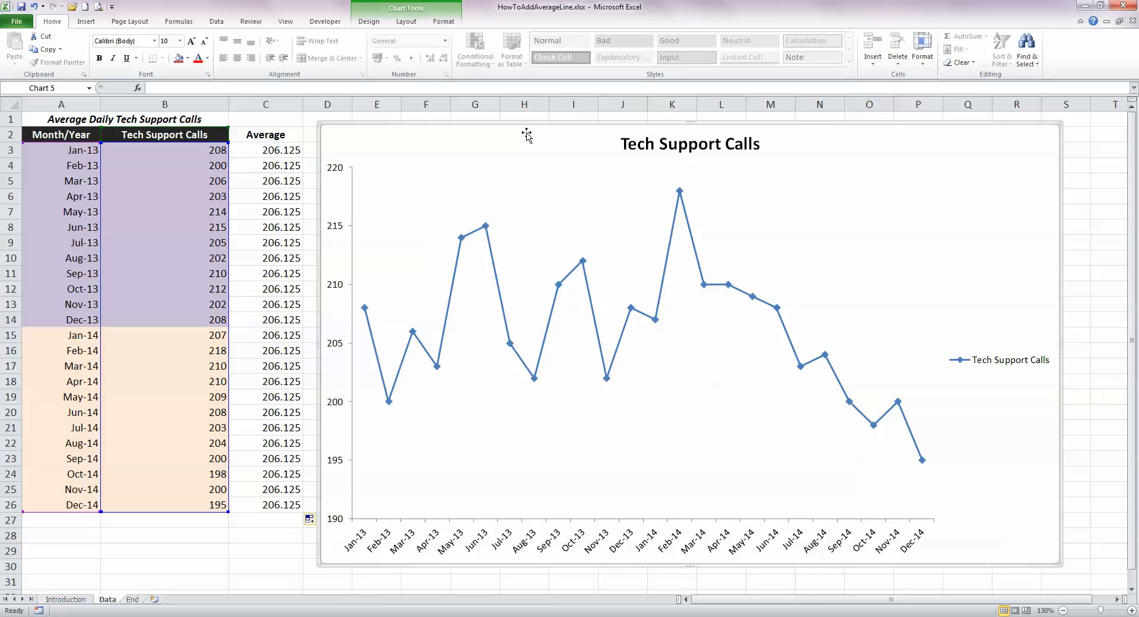
{"action": "mouse_move", "coordinate": [522, 131]}
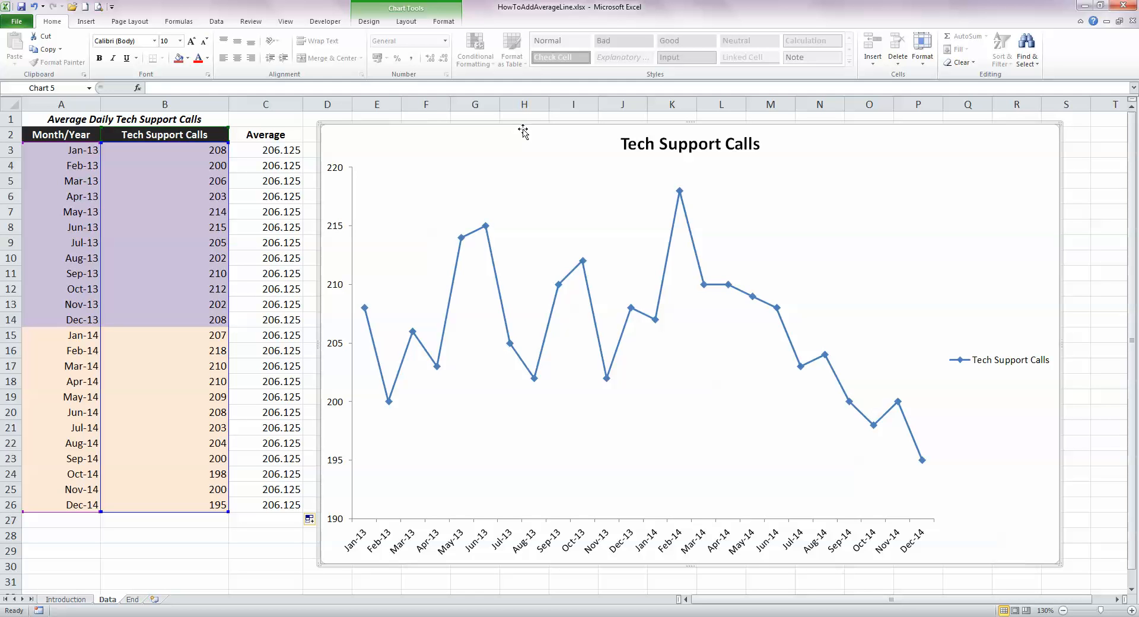
{"action": "mouse_move", "coordinate": [342, 393]}
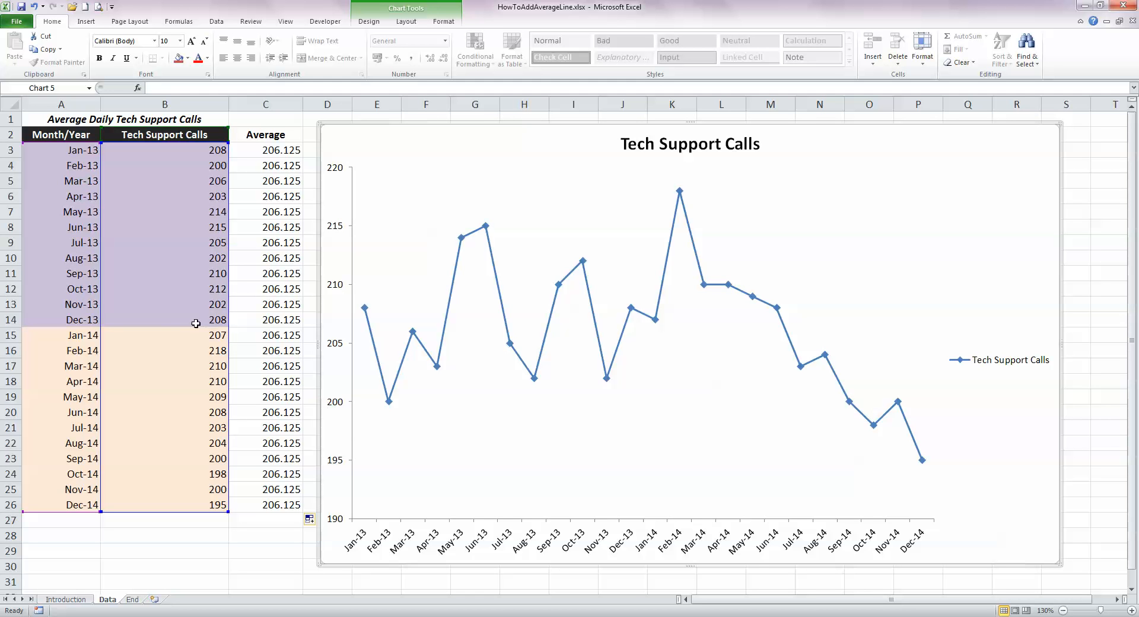
{"action": "mouse_move", "coordinate": [218, 516]}
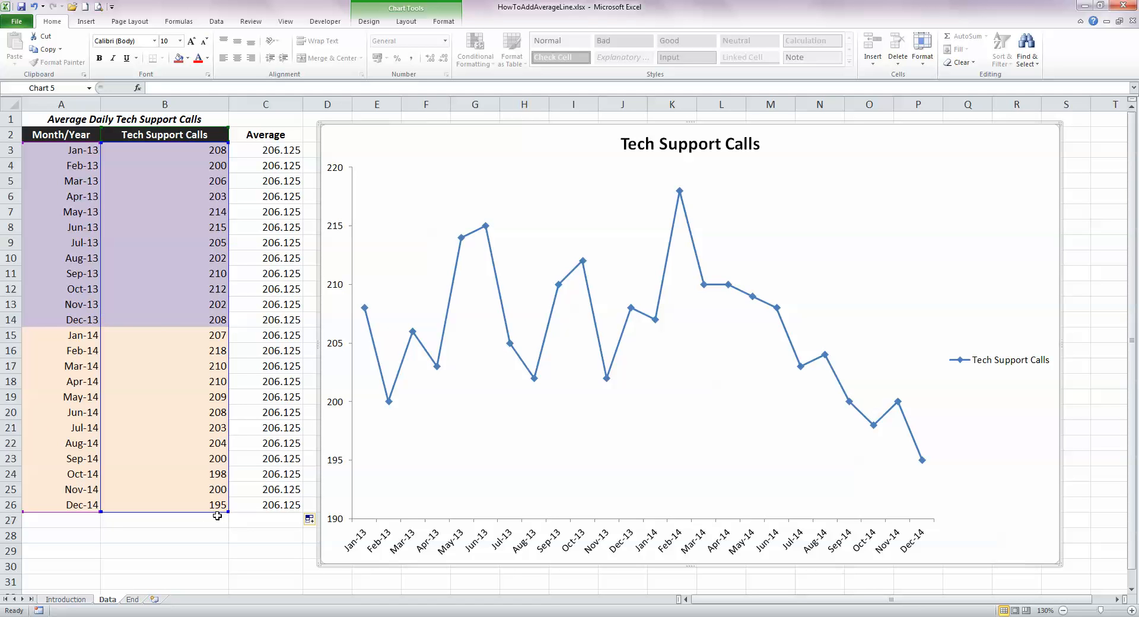
{"action": "mouse_move", "coordinate": [114, 282]}
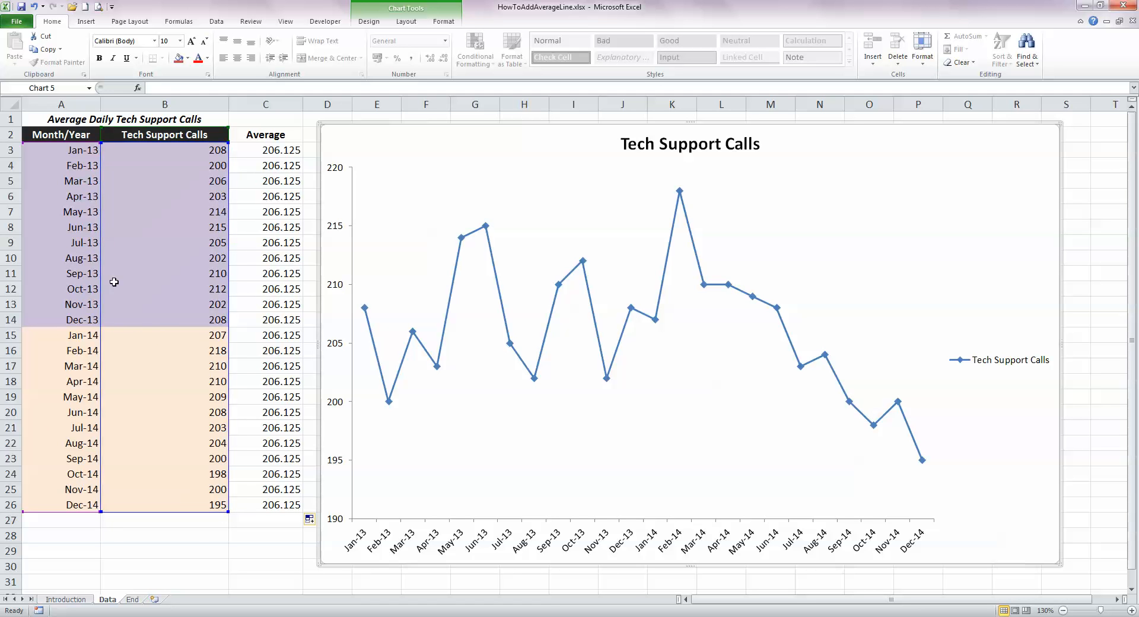
{"action": "mouse_move", "coordinate": [187, 449]}
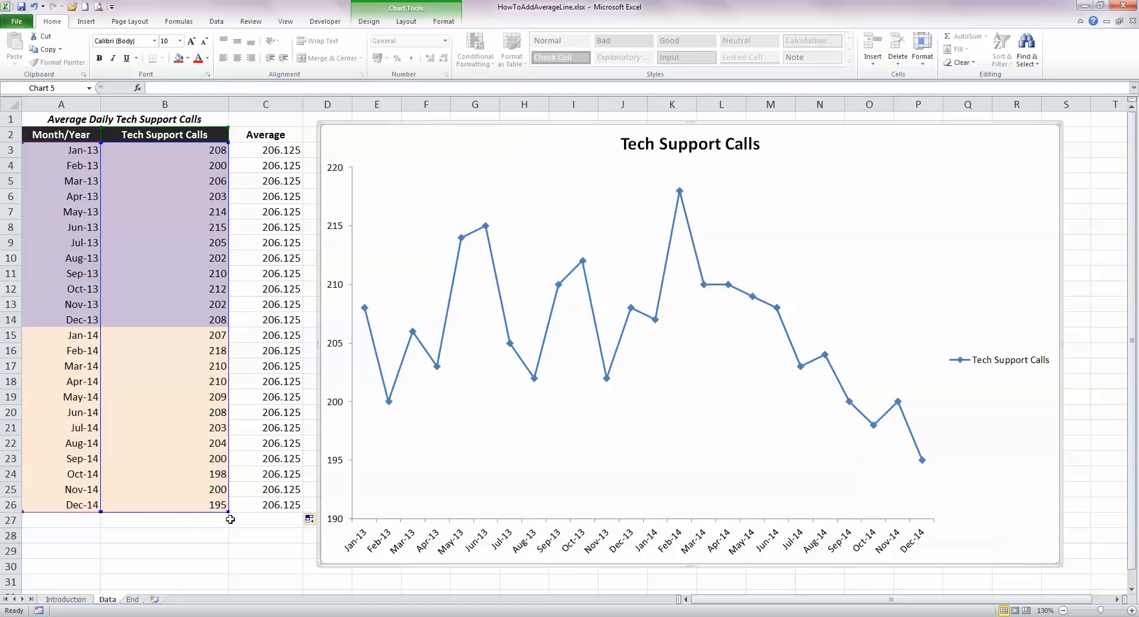
{"action": "mouse_move", "coordinate": [234, 523]}
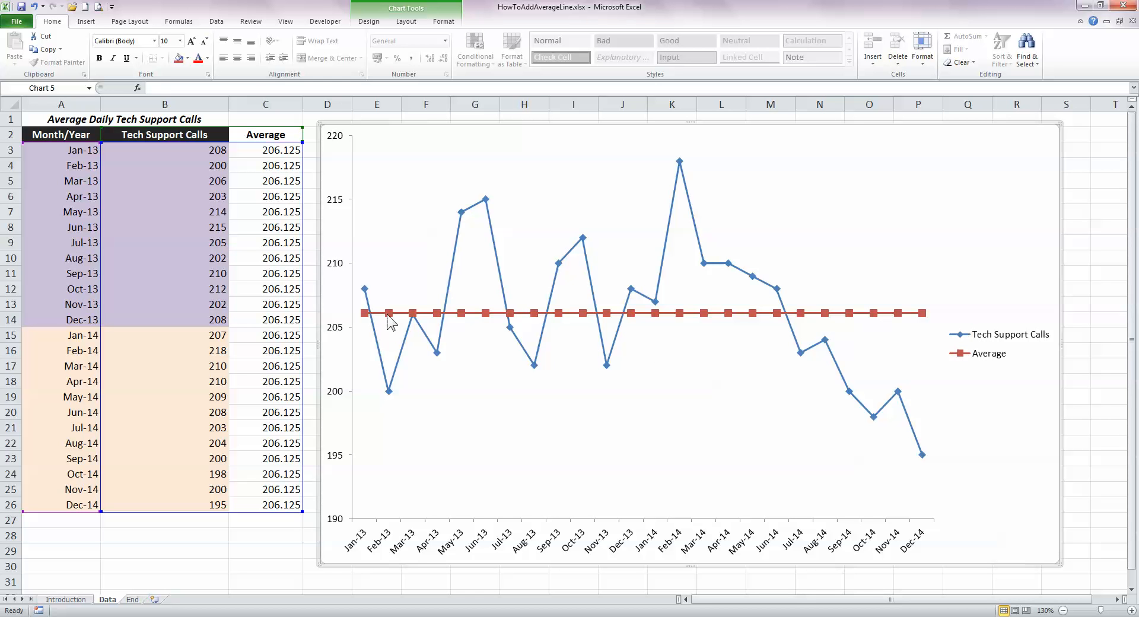
{"action": "mouse_move", "coordinate": [425, 331]}
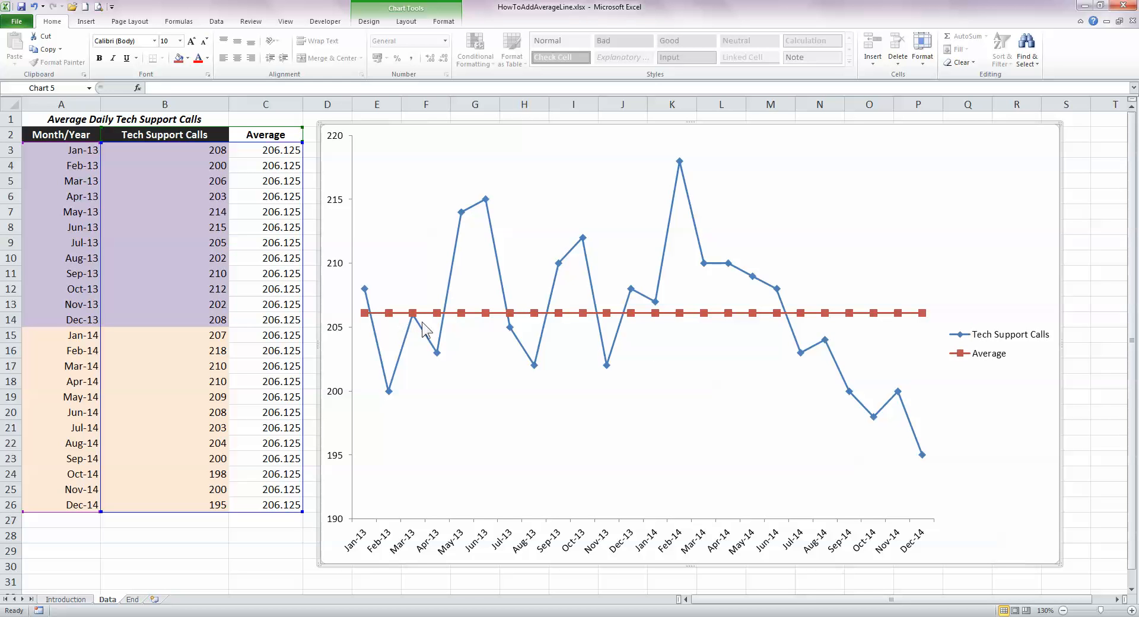
{"action": "mouse_move", "coordinate": [460, 329]}
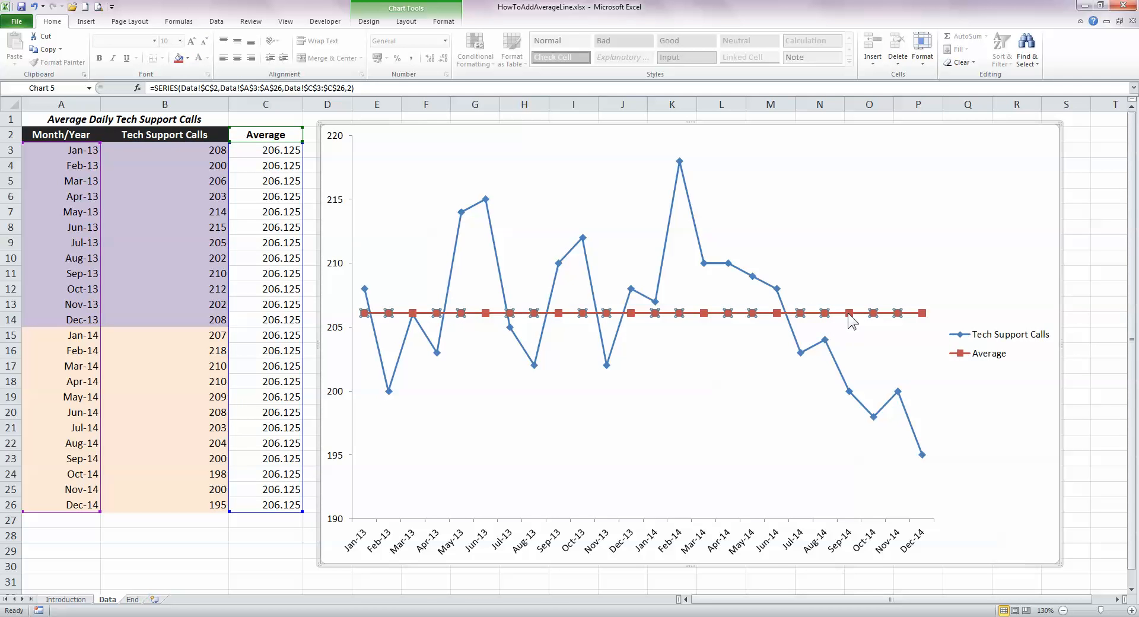
Change the Average series chart type to a plain Line without markers.
{"action": "right_click", "coordinate": [848, 313]}
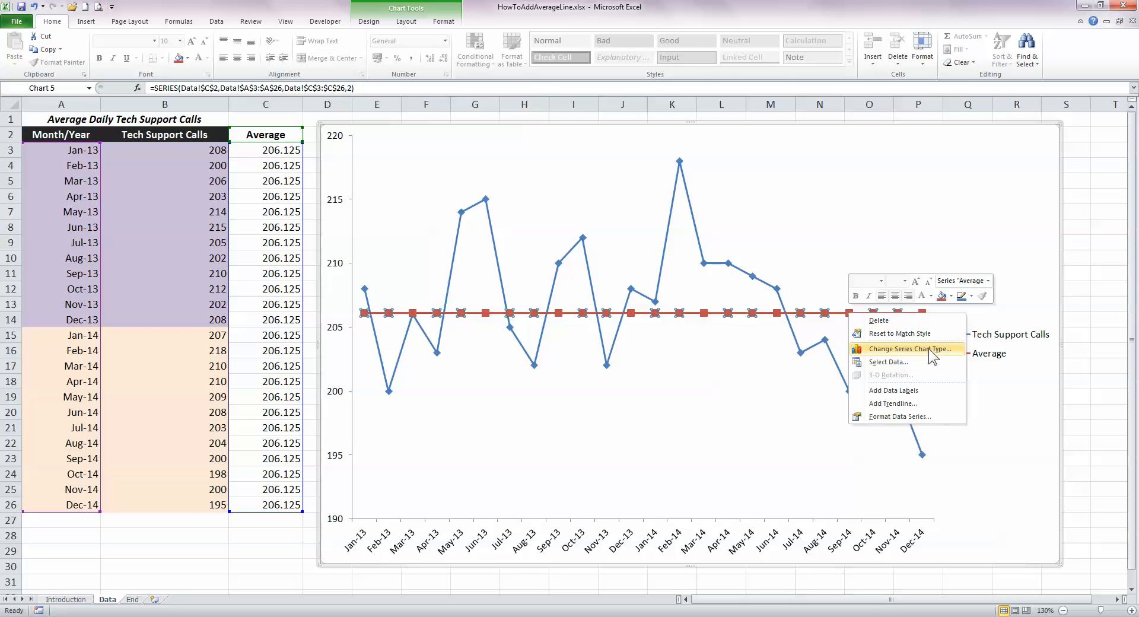
{"action": "left_click", "coordinate": [910, 349]}
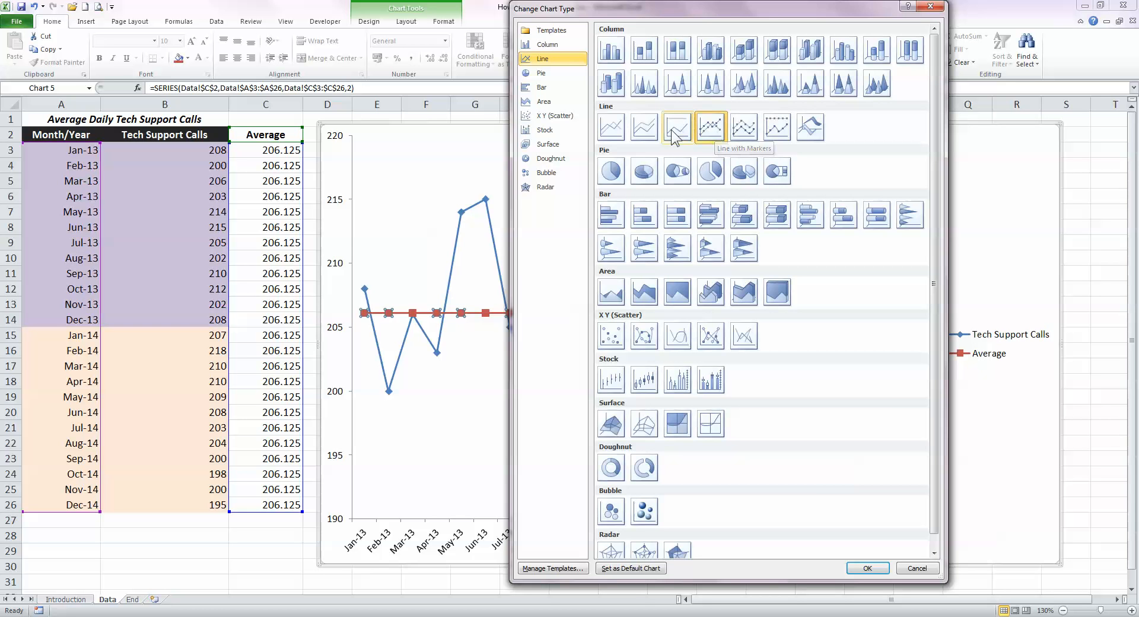
{"action": "mouse_move", "coordinate": [611, 129]}
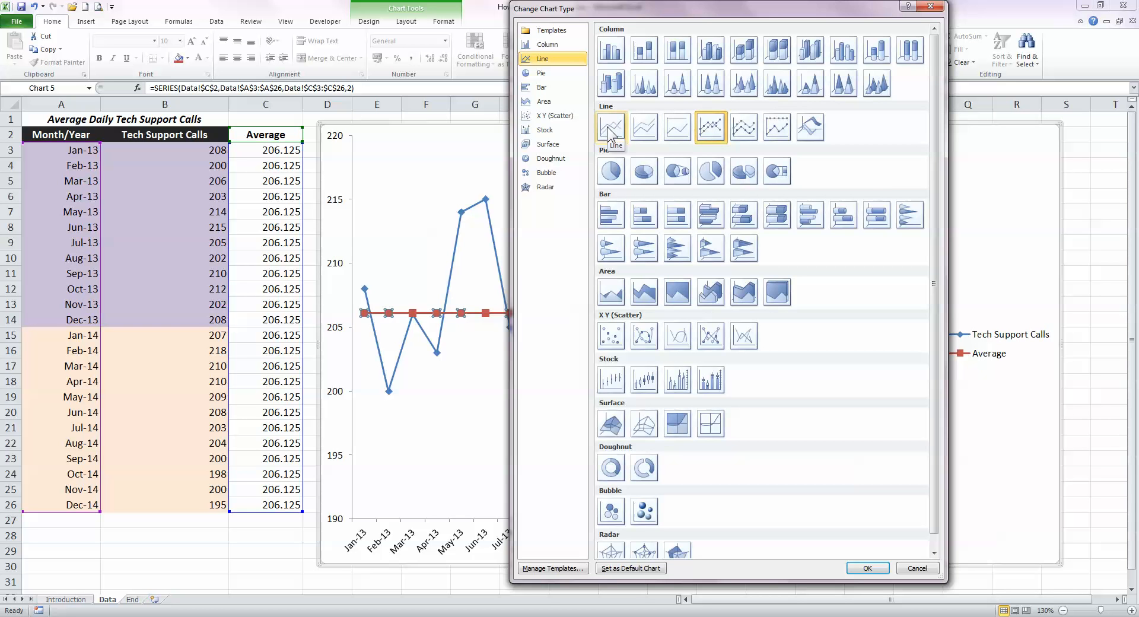
{"action": "left_click", "coordinate": [611, 128]}
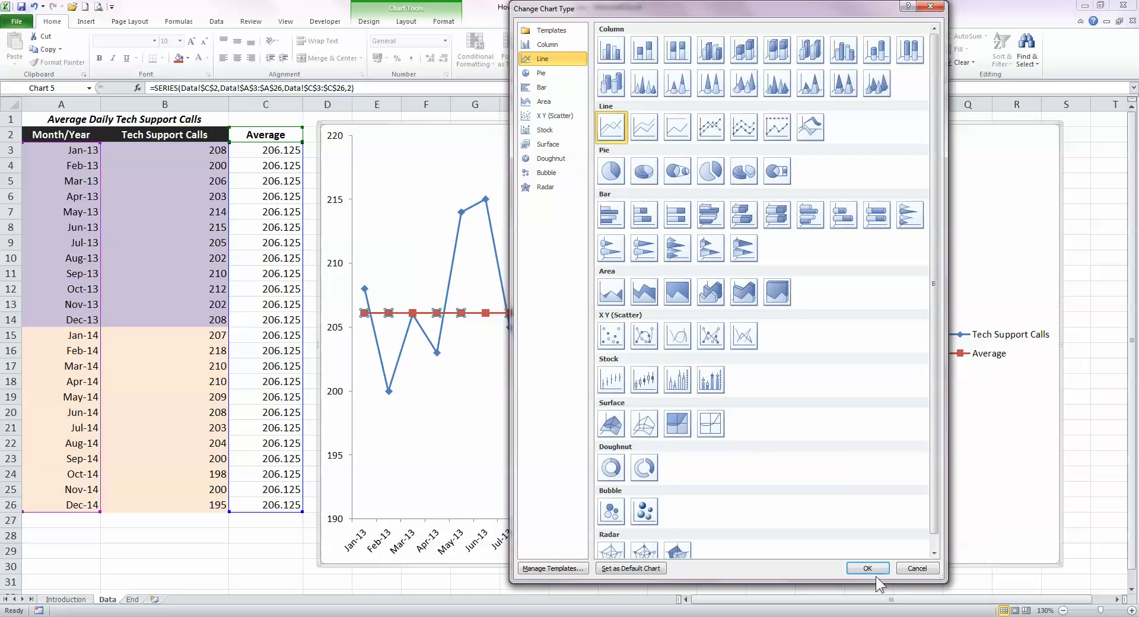
{"action": "left_click", "coordinate": [867, 568]}
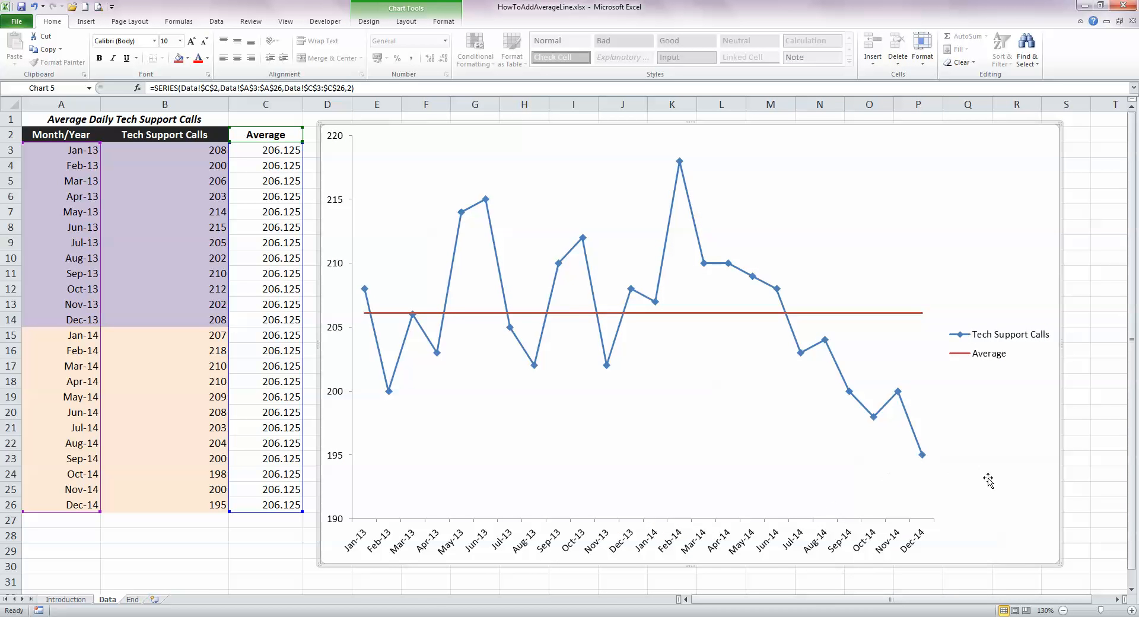
{"action": "mouse_move", "coordinate": [964, 477]}
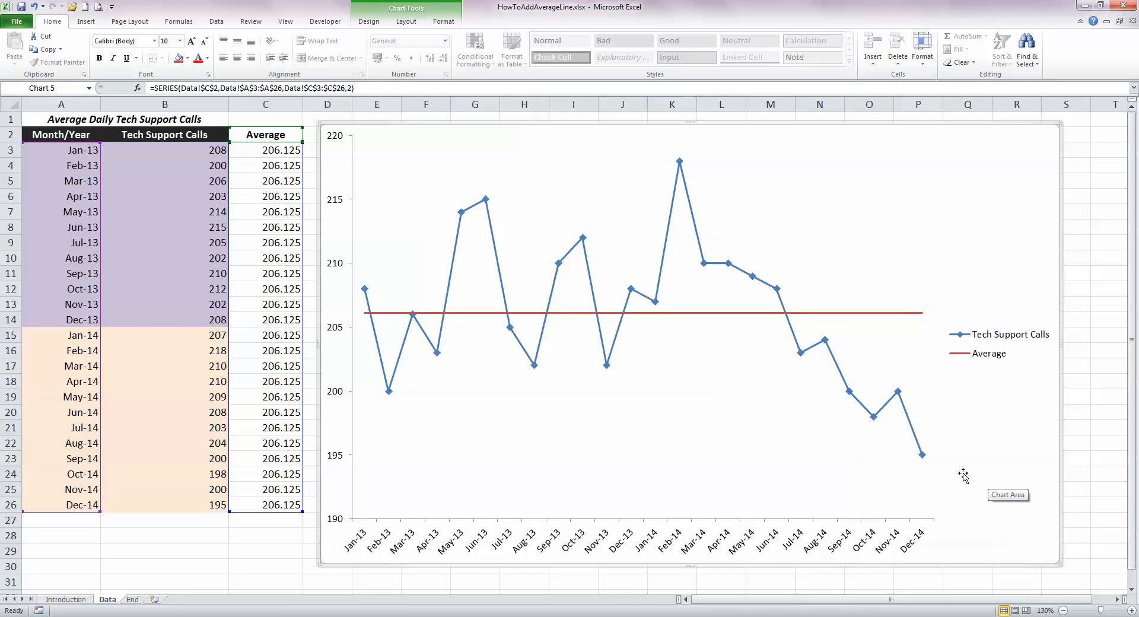
{"action": "mouse_move", "coordinate": [560, 325]}
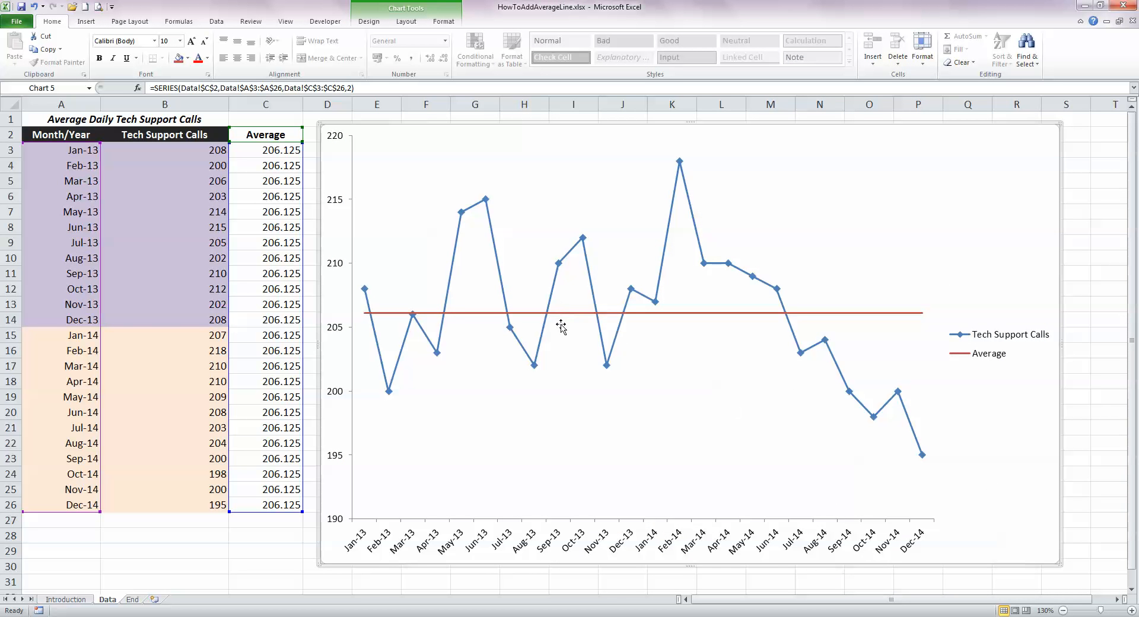
{"action": "mouse_move", "coordinate": [407, 7]}
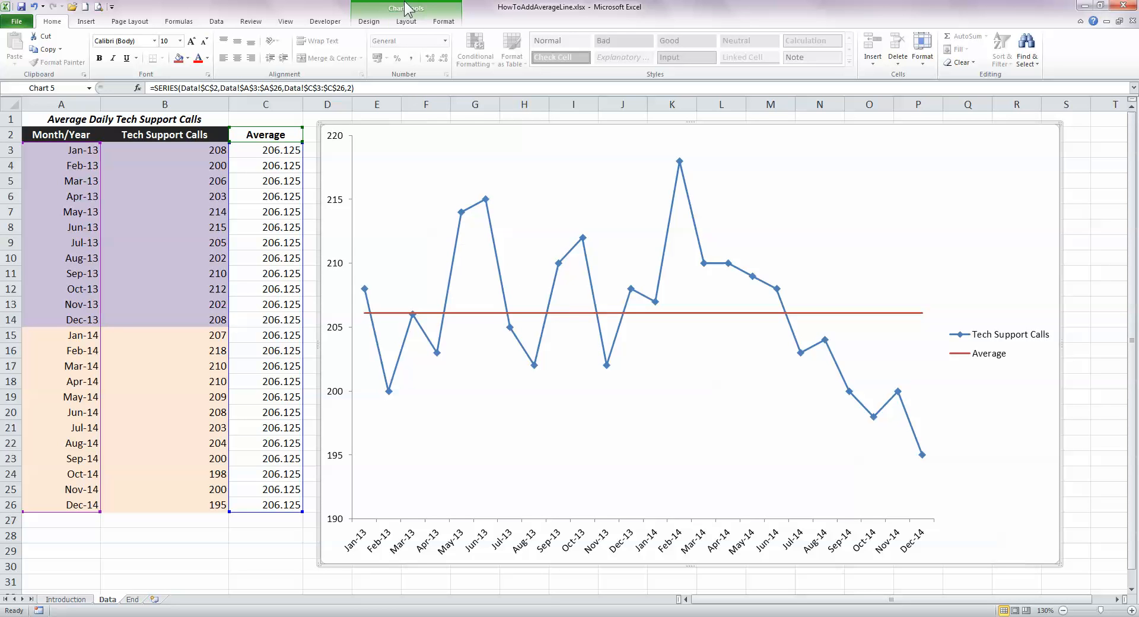
Add a chart title above the chart linked to =Data!$A$1.
{"action": "left_click", "coordinate": [406, 22]}
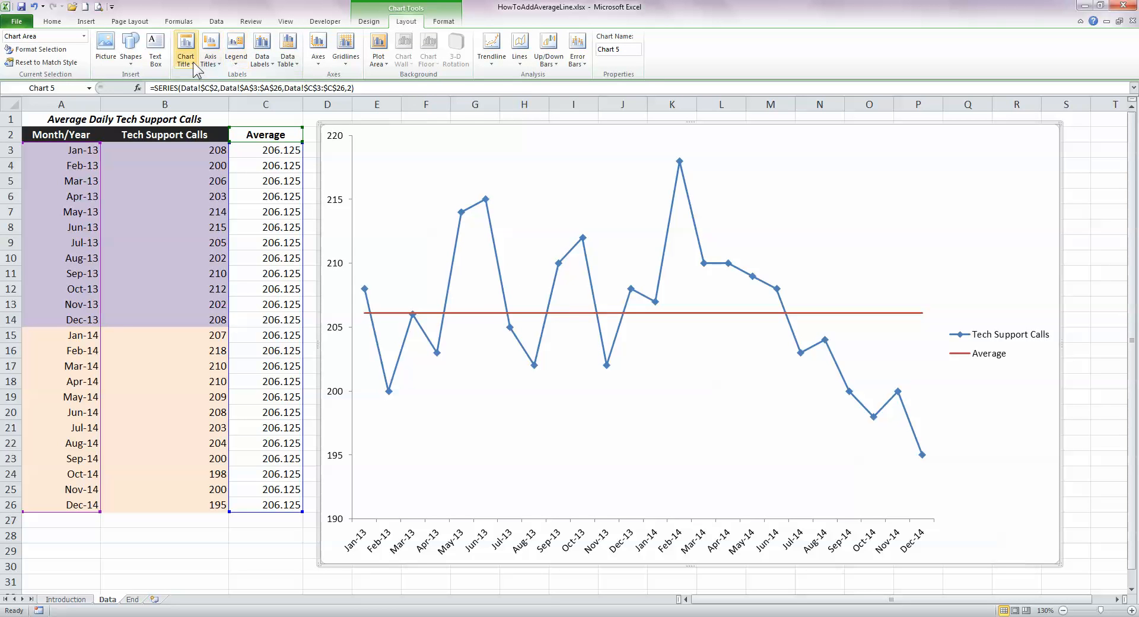
{"action": "left_click", "coordinate": [186, 46]}
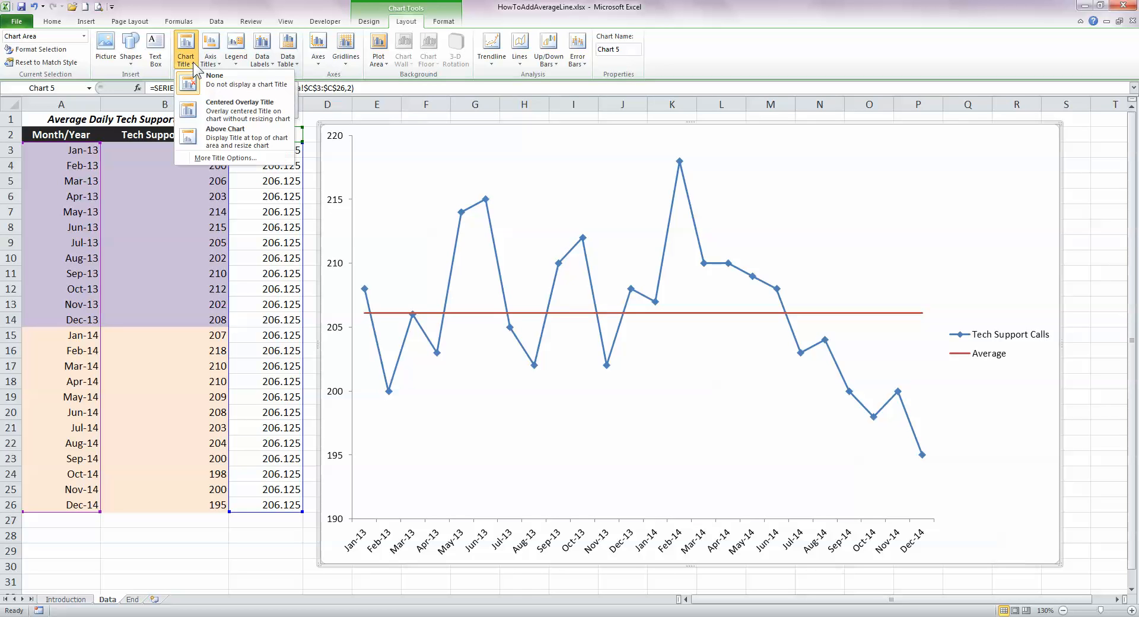
{"action": "mouse_move", "coordinate": [236, 141]}
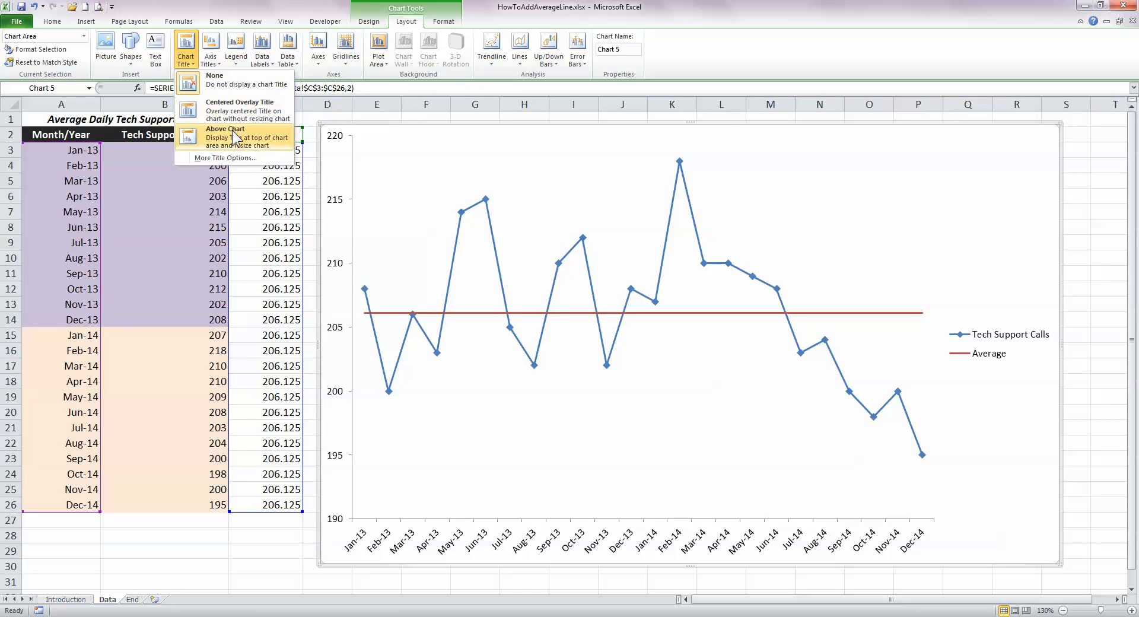
{"action": "left_click", "coordinate": [224, 136]}
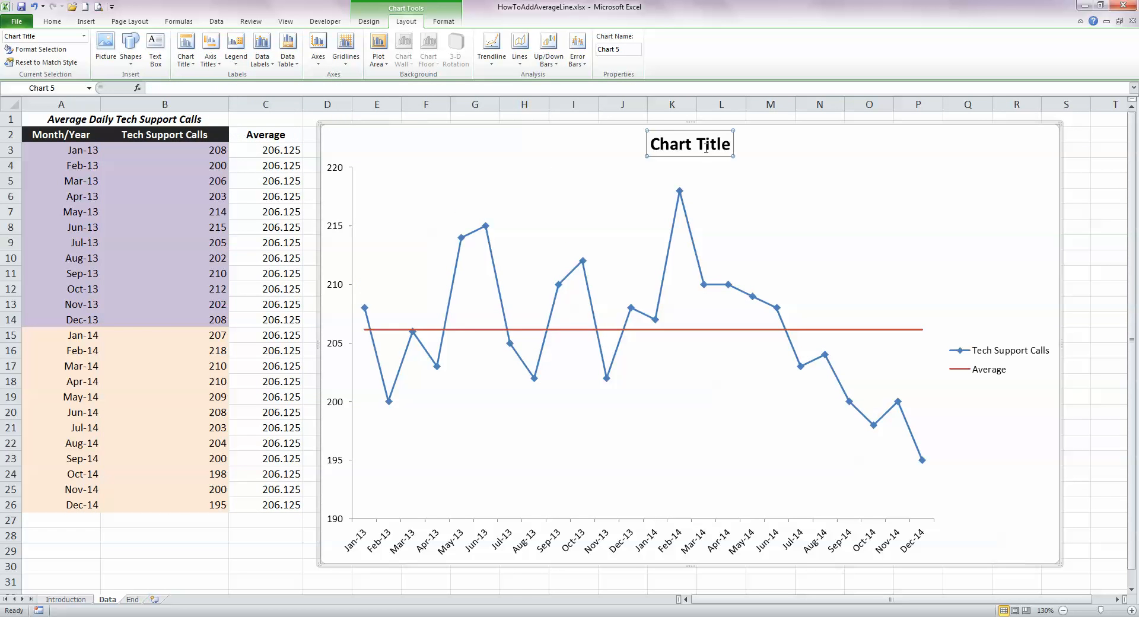
{"action": "mouse_move", "coordinate": [645, 160]}
{"action": "type", "text": "=Data!$A$1"}
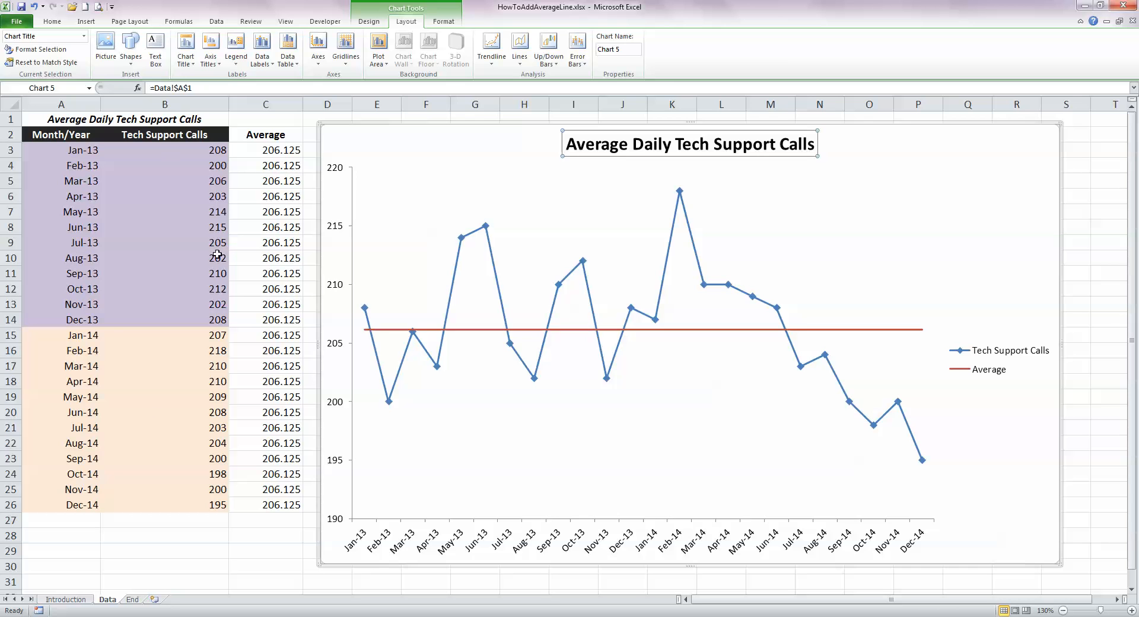
{"action": "left_click", "coordinate": [266, 535]}
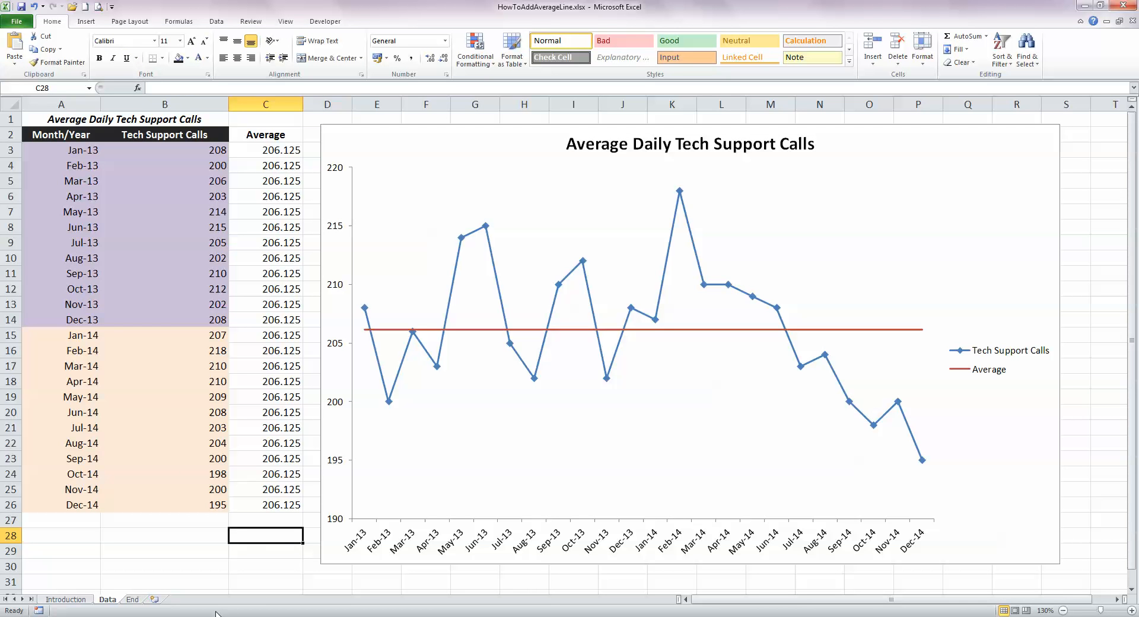